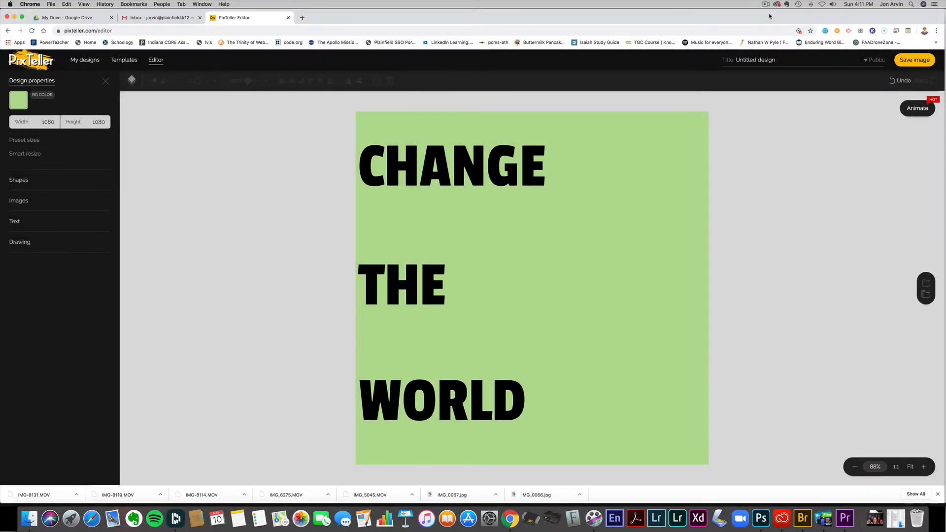
pyautogui.moveTo(752, 24)
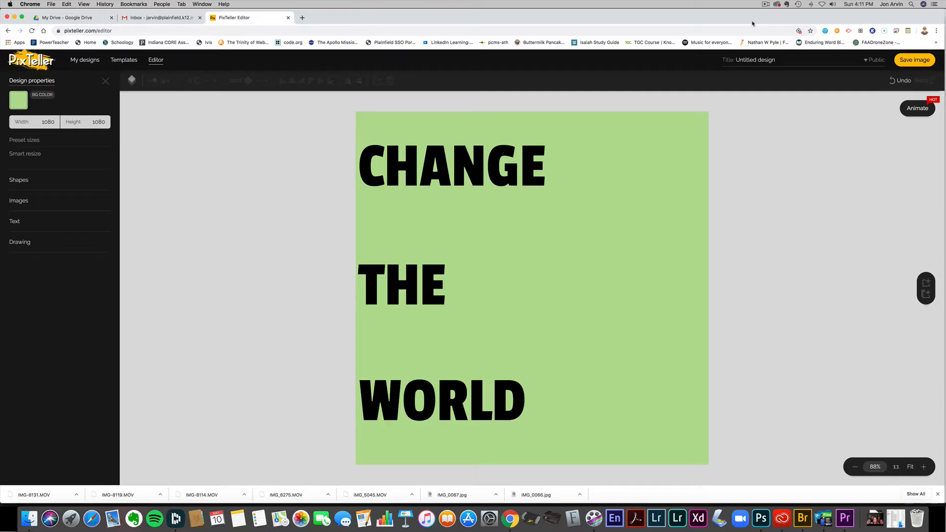
pyautogui.moveTo(698, 40)
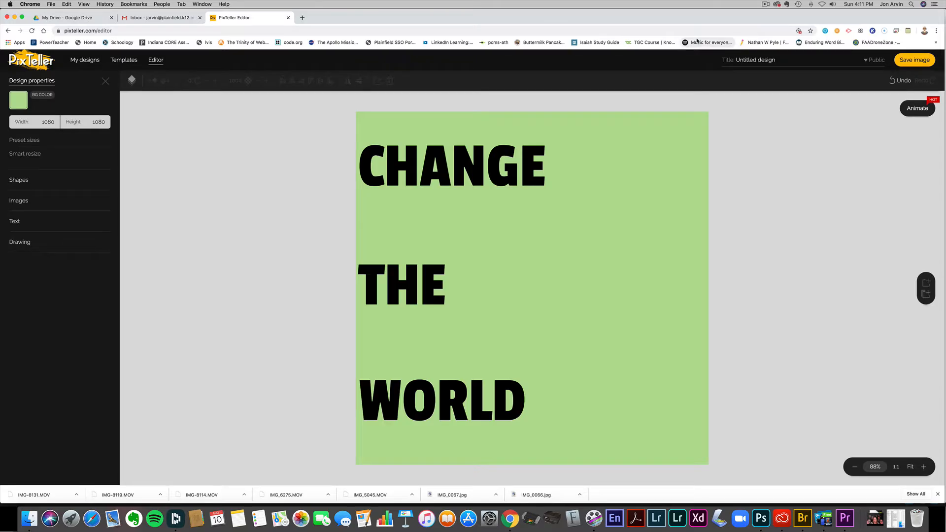
pyautogui.moveTo(587, 50)
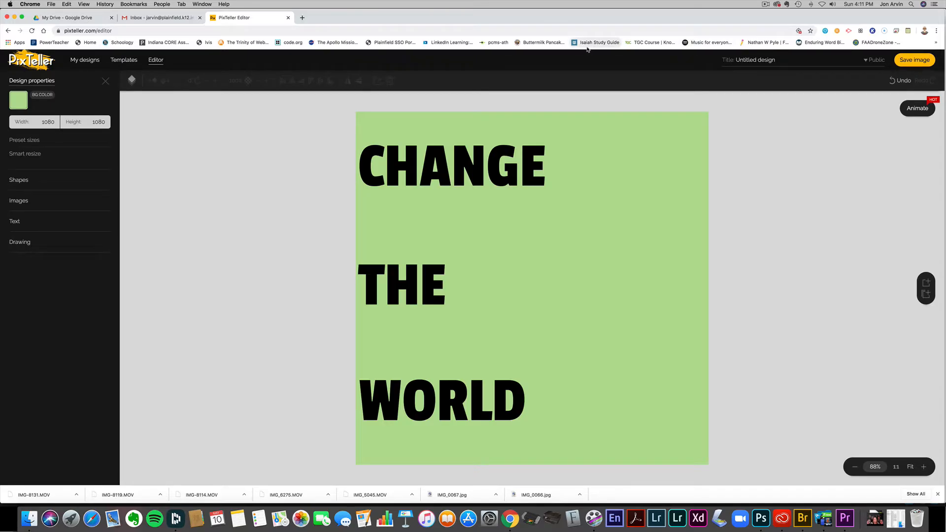
pyautogui.moveTo(598, 42)
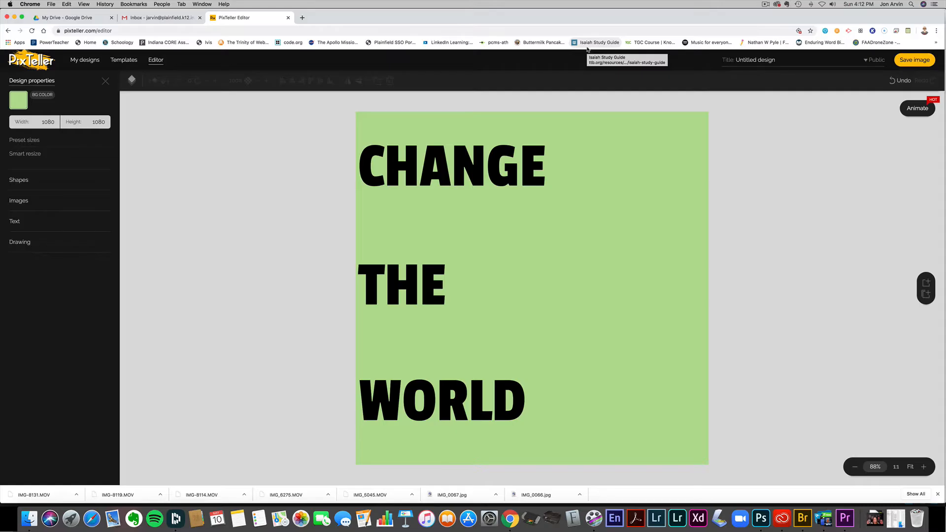
pyautogui.moveTo(587, 49)
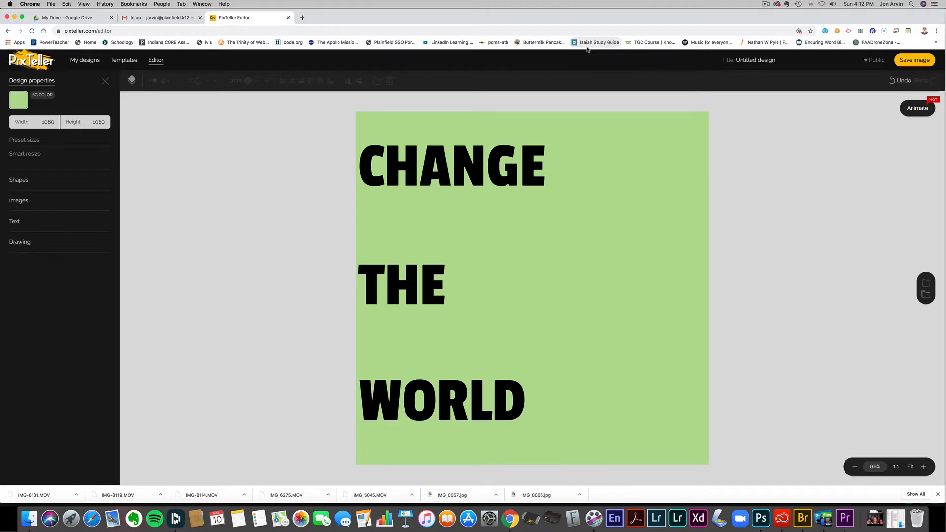
pyautogui.moveTo(595, 62)
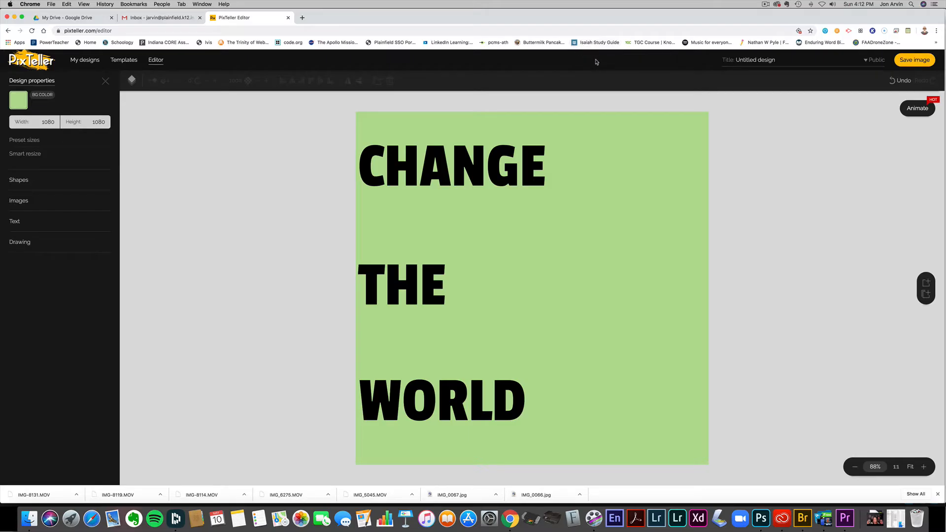
pyautogui.moveTo(607, 212)
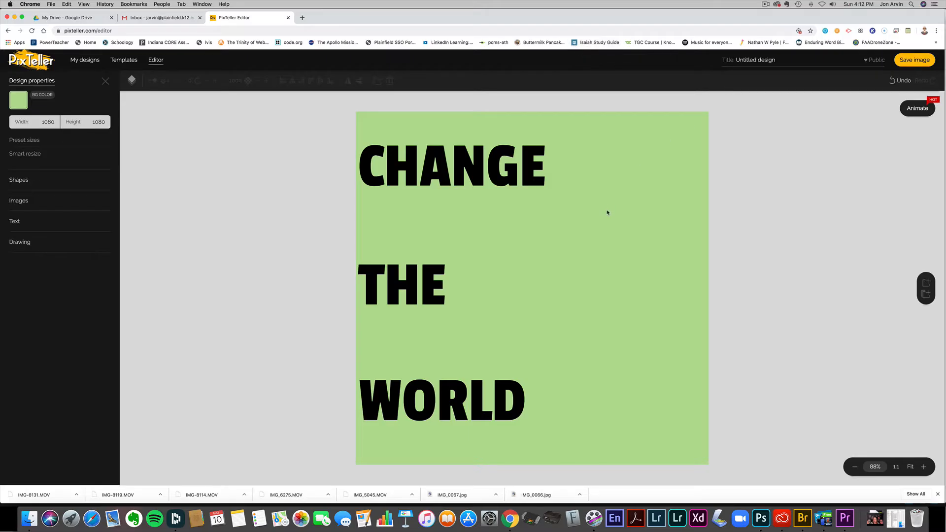
# Step: Select the CHANGE, THE and WORLD texts, switch to animation mode, and open WORLD's layer
pyautogui.click(451, 167)
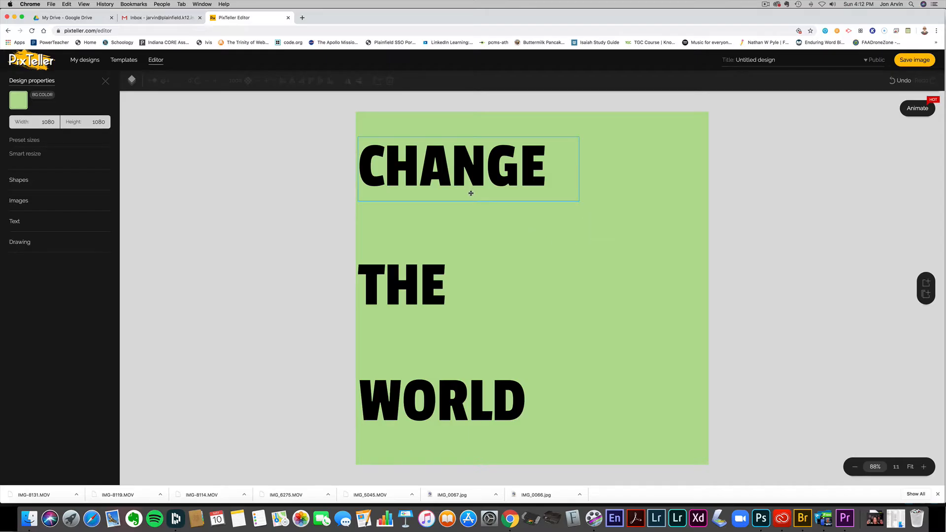
pyautogui.click(403, 285)
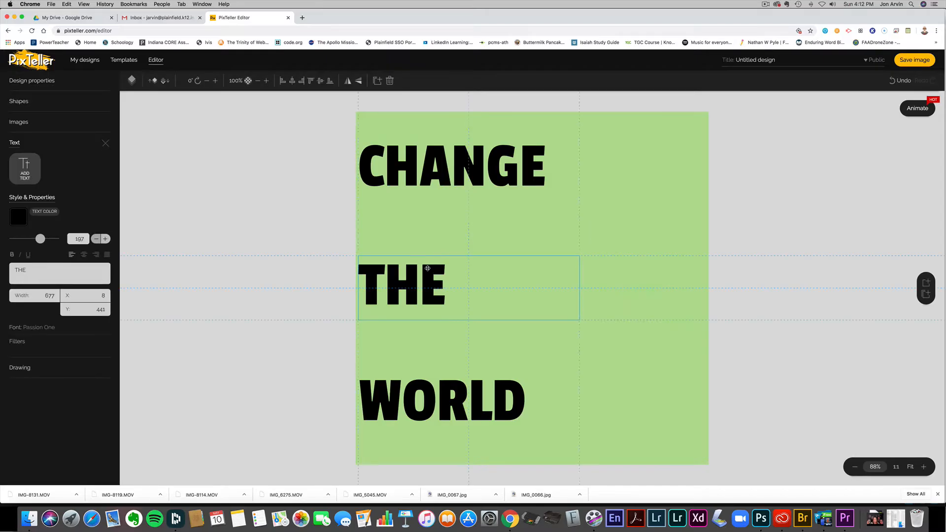
pyautogui.click(442, 403)
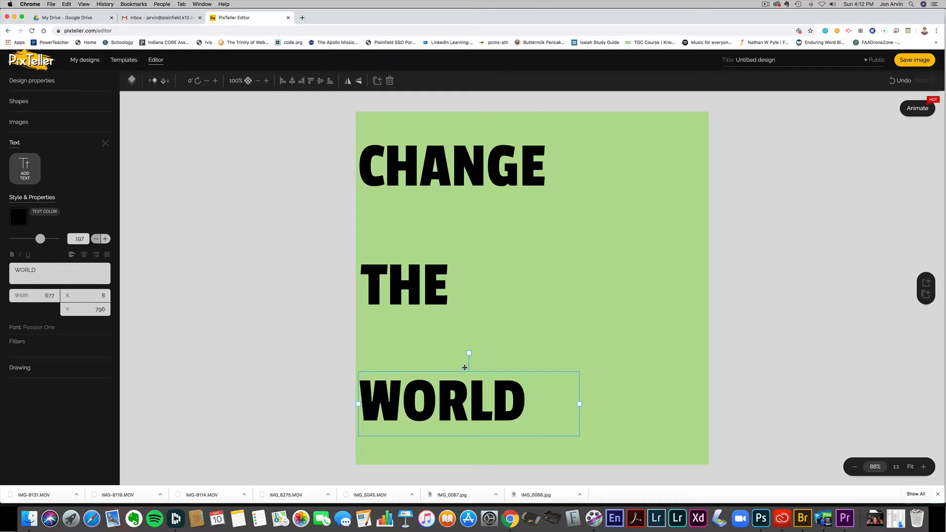
pyautogui.moveTo(522, 256)
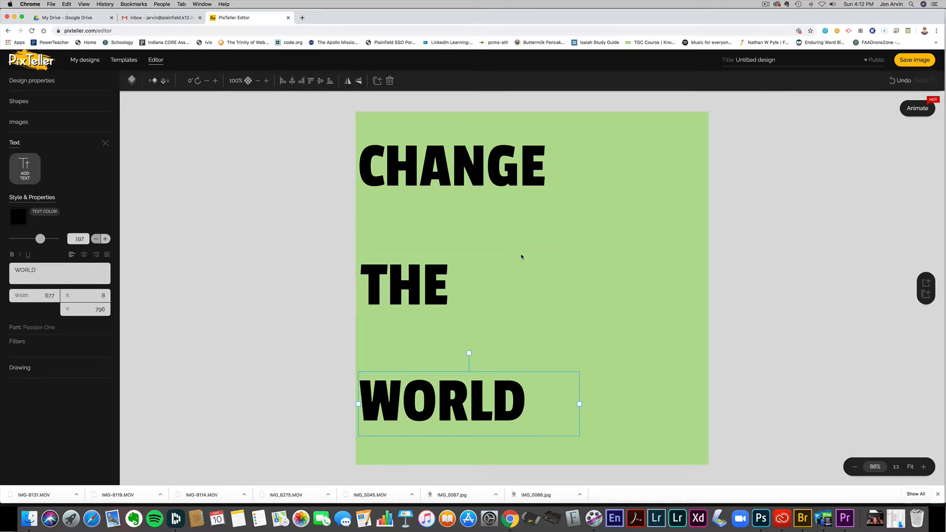
pyautogui.moveTo(588, 233)
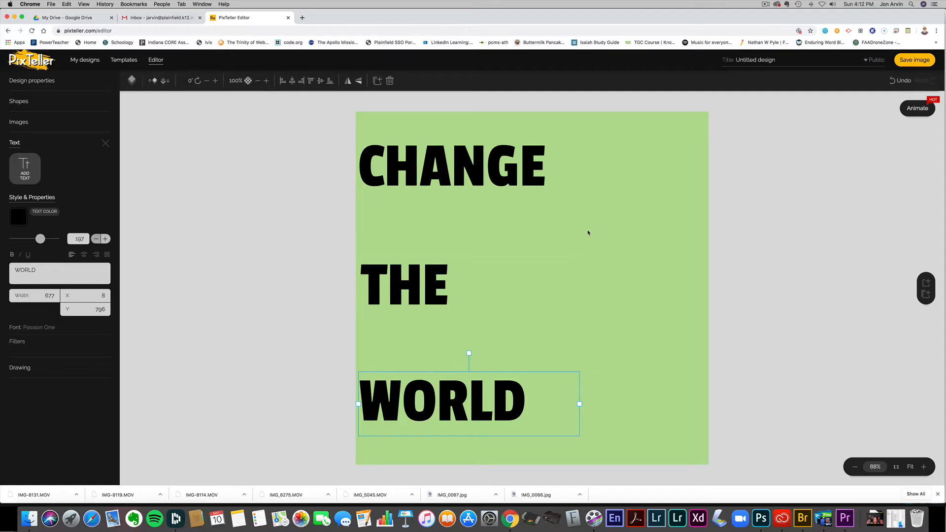
pyautogui.moveTo(917, 119)
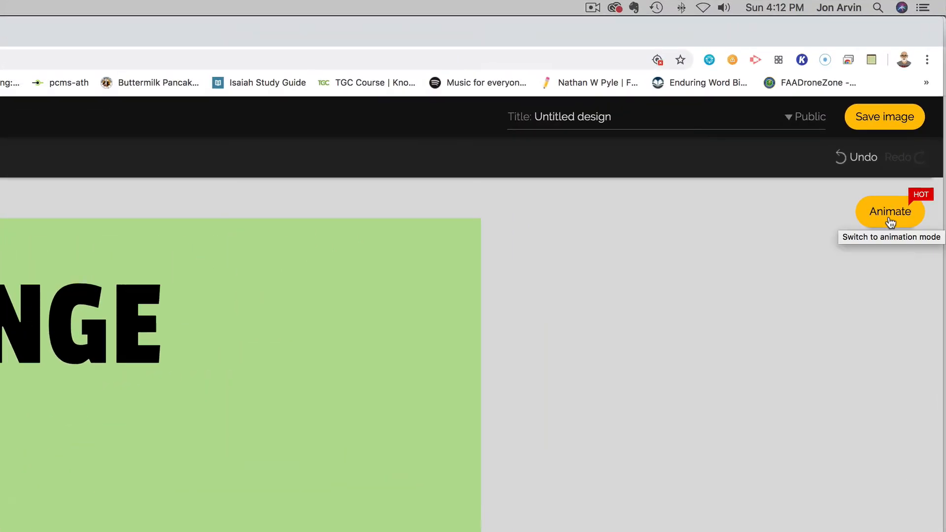
pyautogui.click(890, 212)
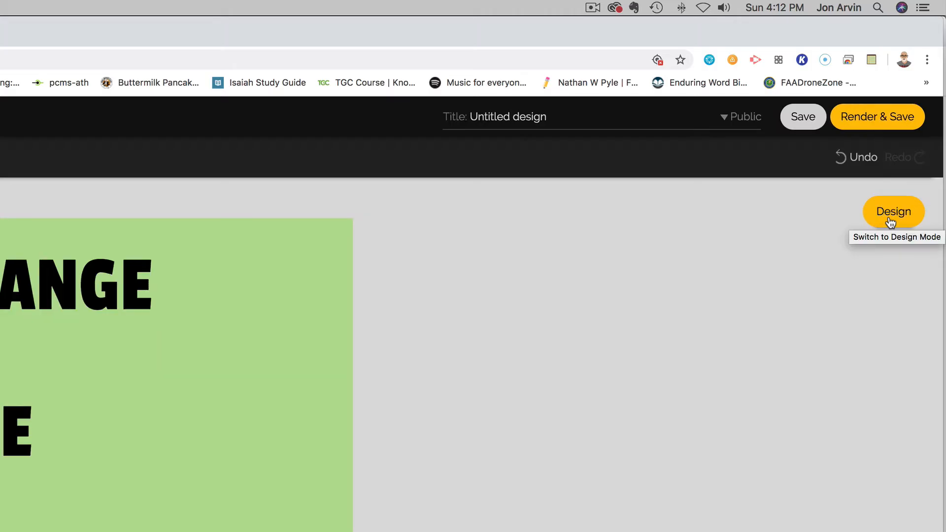
pyautogui.moveTo(697, 305)
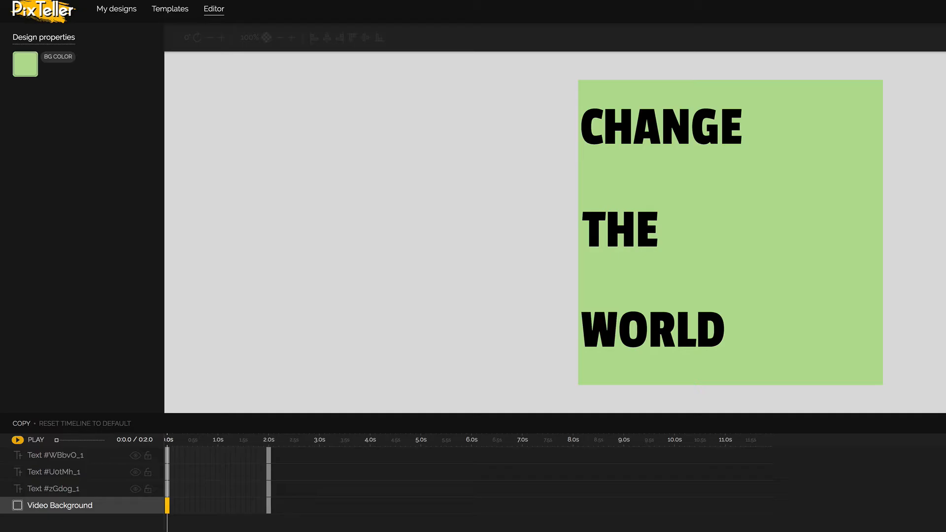
pyautogui.moveTo(394, 474)
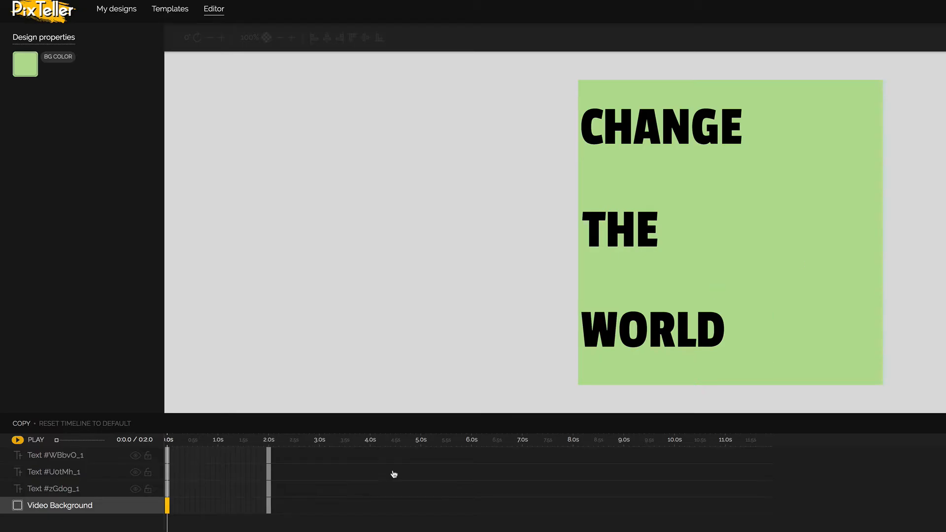
pyautogui.moveTo(304, 489)
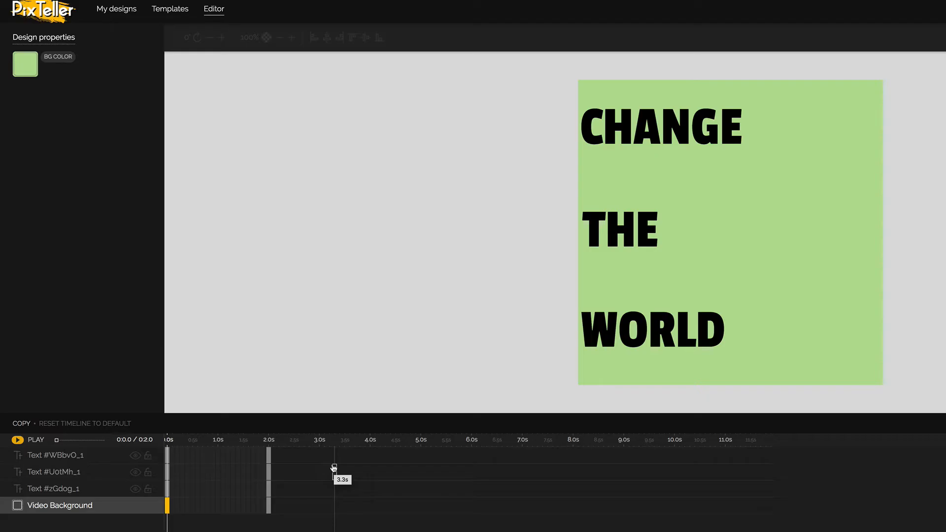
pyautogui.click(661, 126)
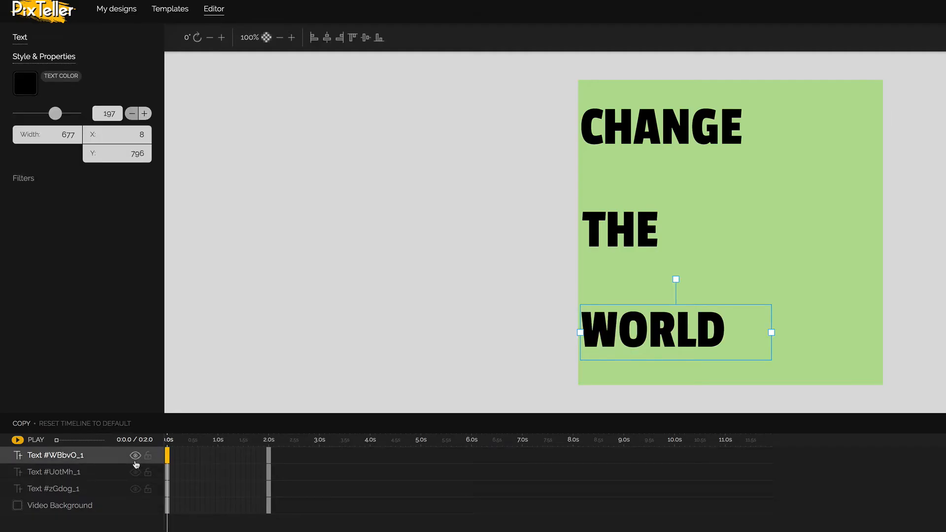
# Step: Select the CHANGE, then WORLD, then CHANGE text layers in the timeline
pyautogui.click(53, 489)
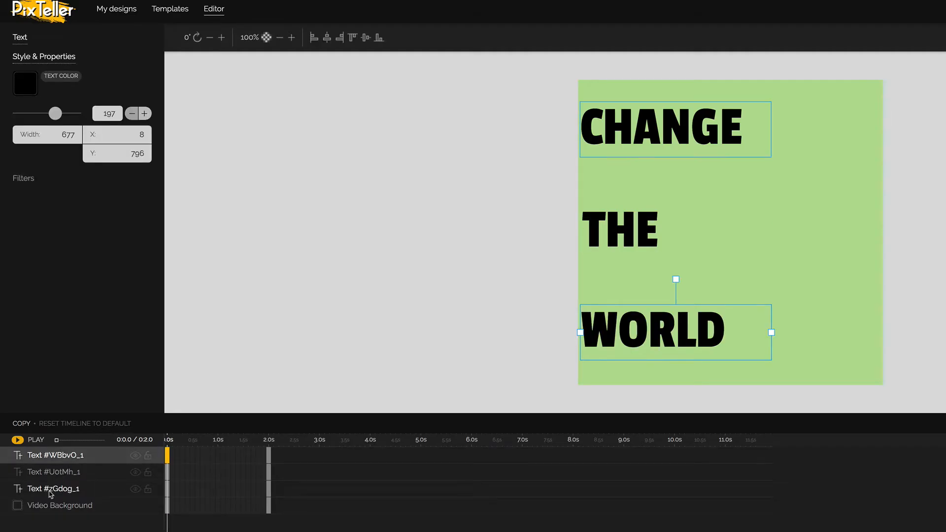
pyautogui.moveTo(119, 497)
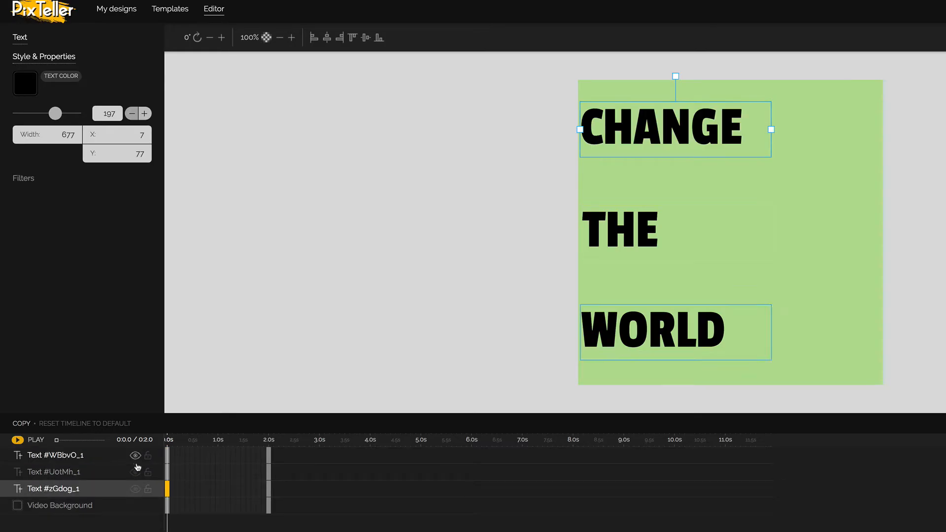
pyautogui.click(53, 472)
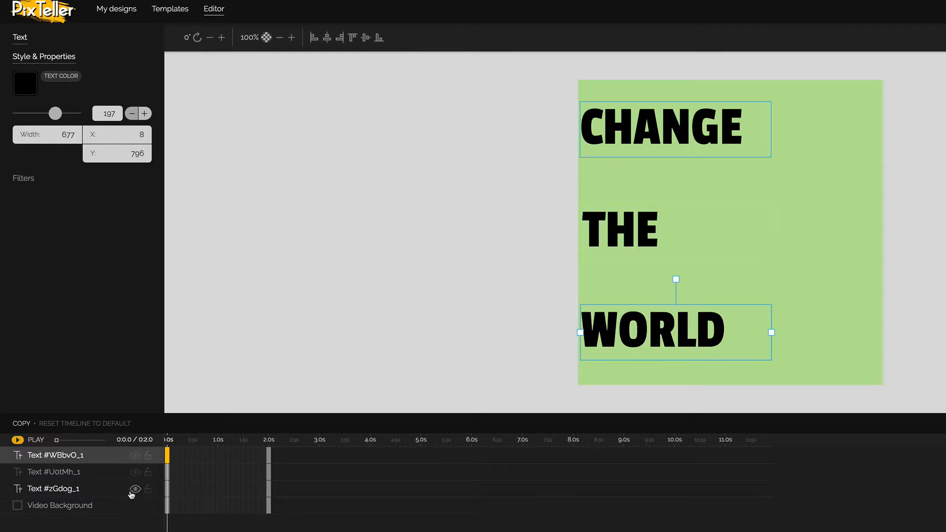
pyautogui.click(53, 489)
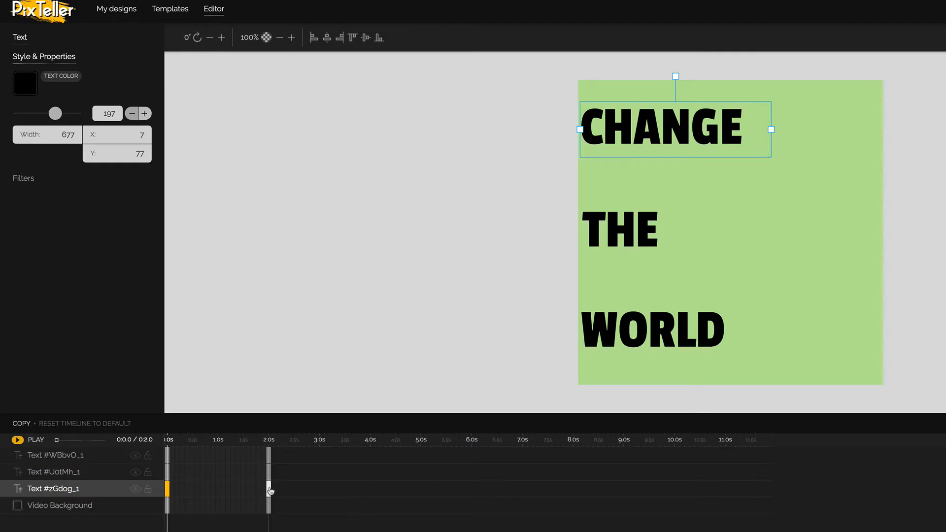
pyautogui.moveTo(269, 490)
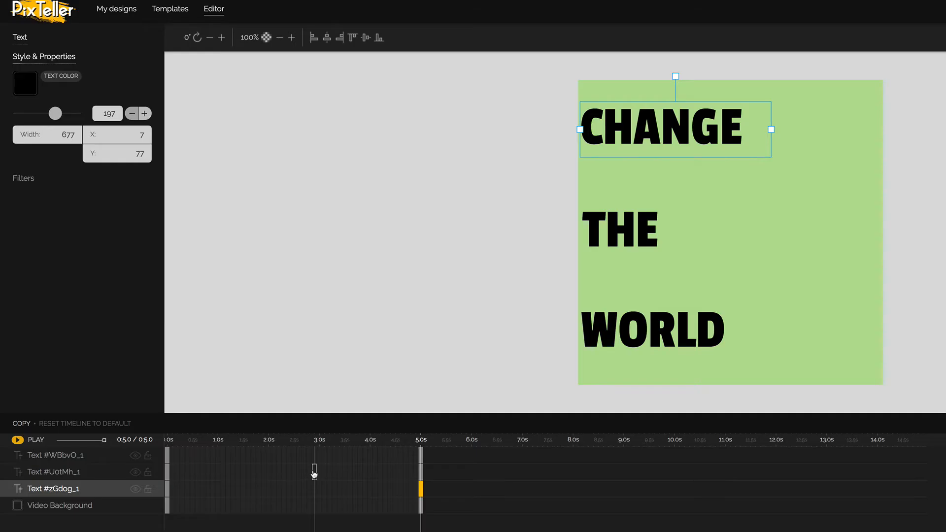
pyautogui.moveTo(313, 470)
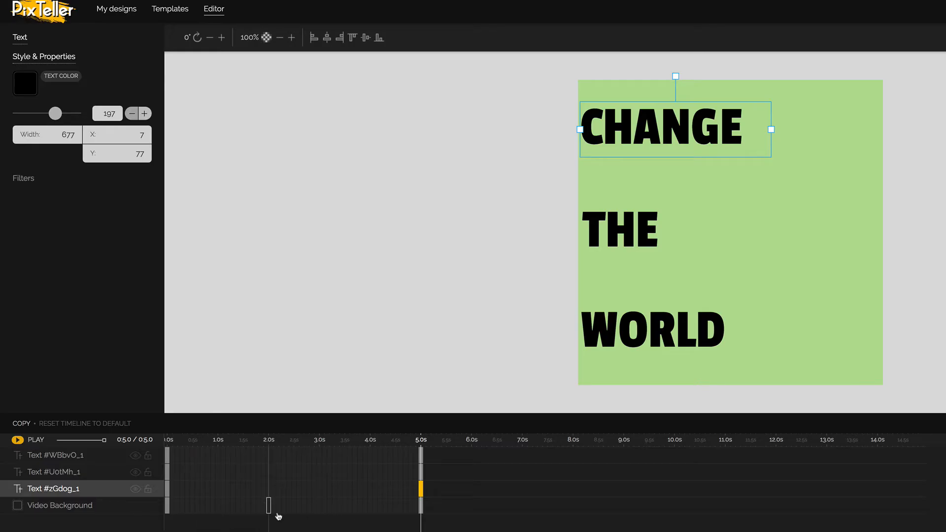
pyautogui.moveTo(163, 502)
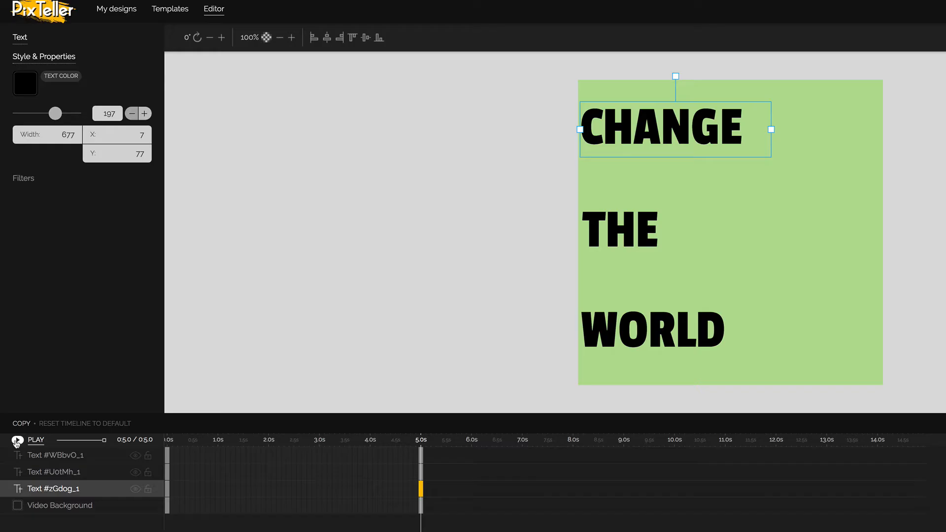
# Step: Preview the animation, then return the timeline playhead to the very start
pyautogui.click(34, 440)
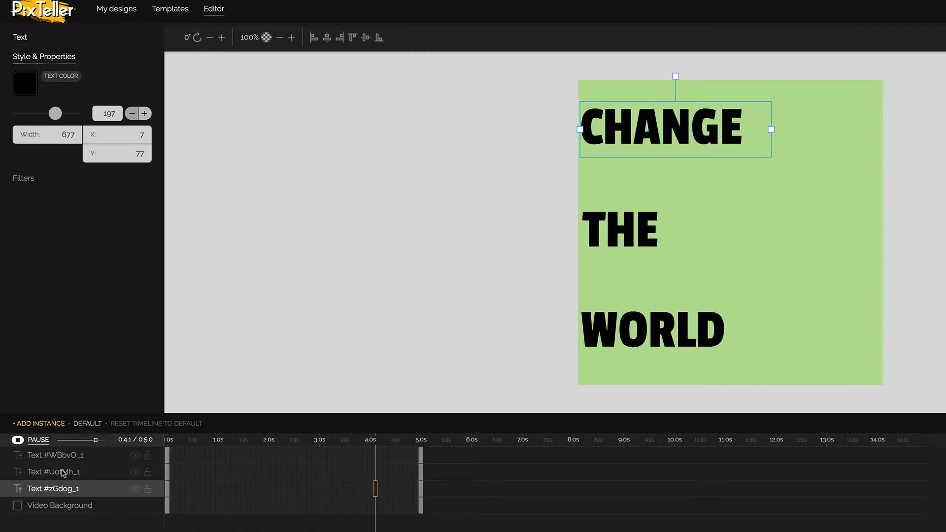
pyautogui.click(18, 439)
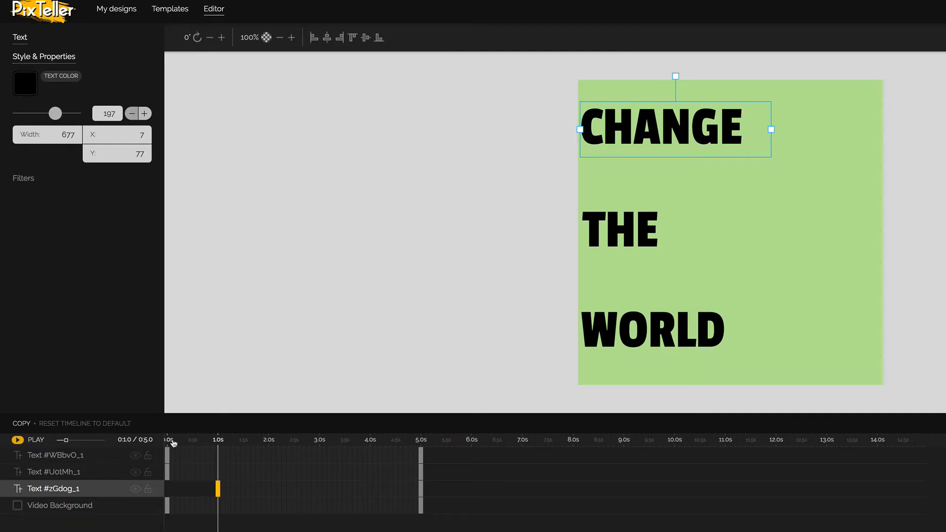
pyautogui.click(35, 439)
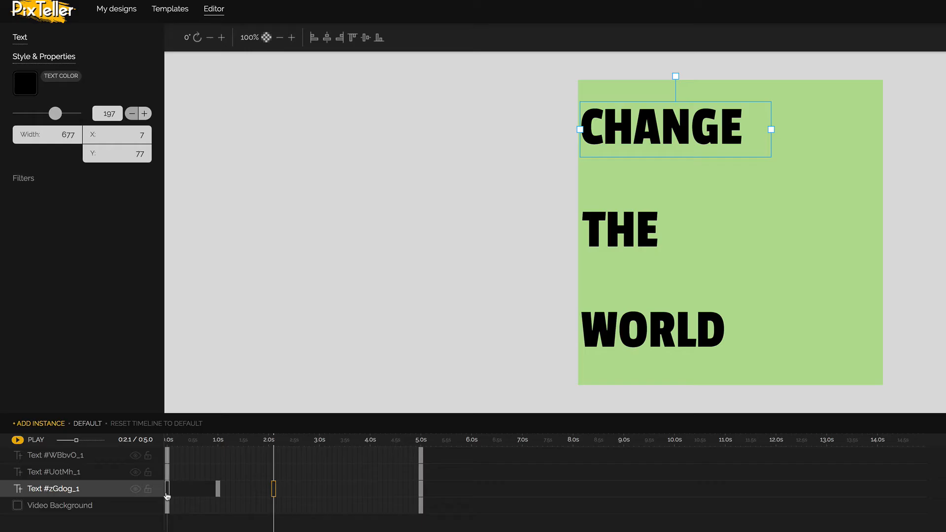
pyautogui.moveTo(167, 488)
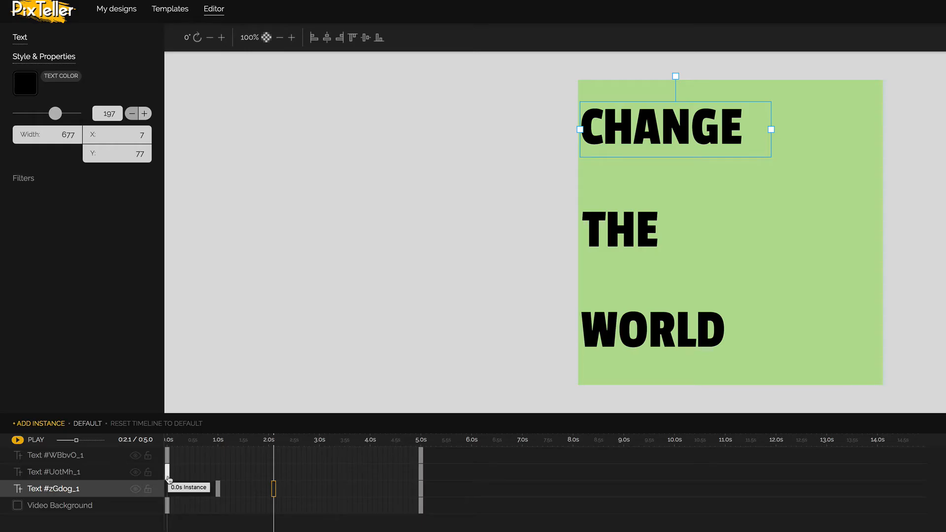
# Step: Move THE's keyframe to 1.5 s, place WORLD's at 2.0 s, and play the preview
pyautogui.click(54, 472)
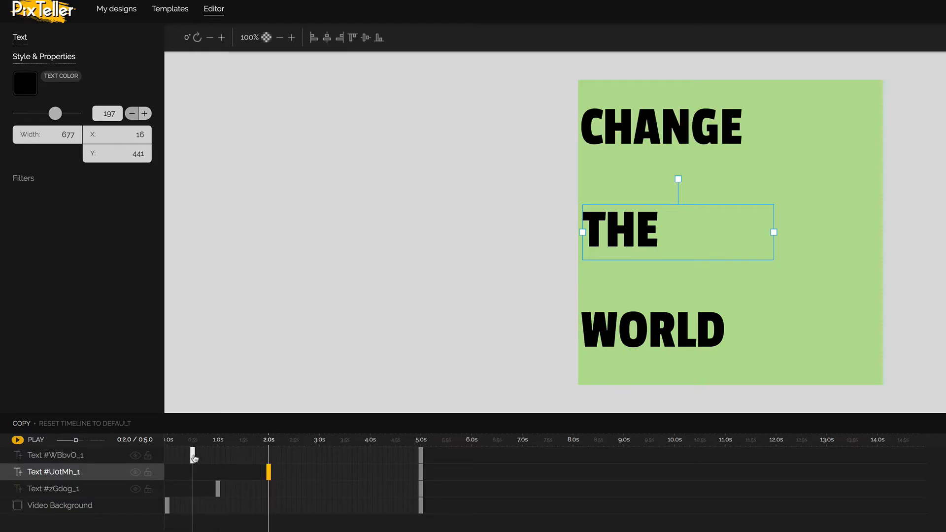
pyautogui.moveTo(268, 439); pyautogui.dragTo(279, 439)
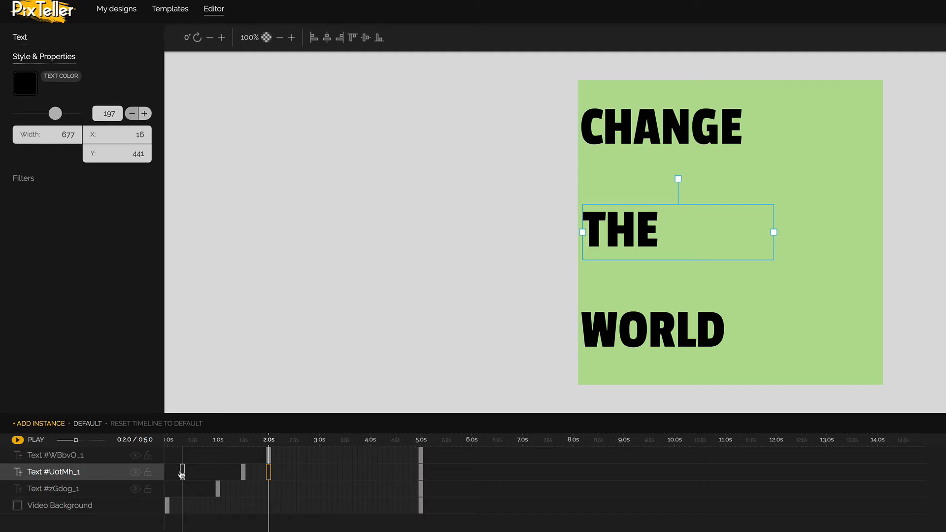
pyautogui.moveTo(174, 492)
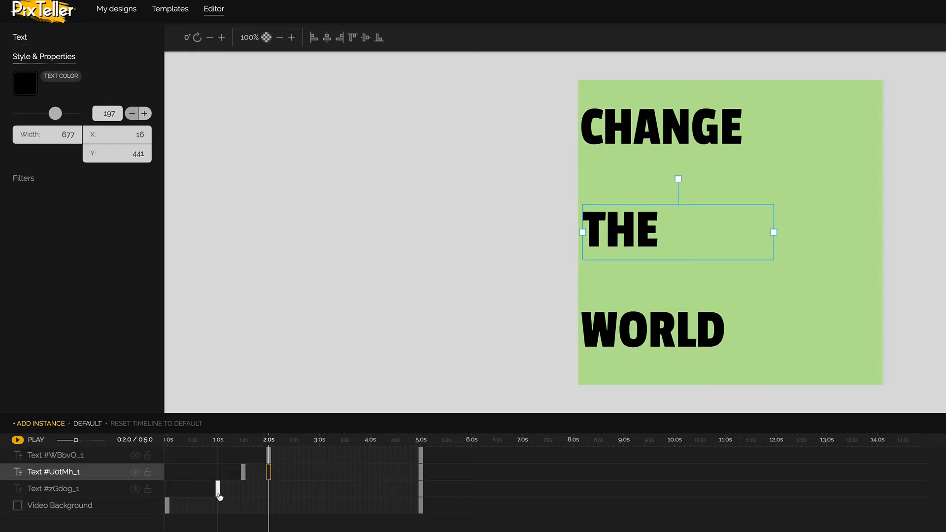
pyautogui.moveTo(219, 497)
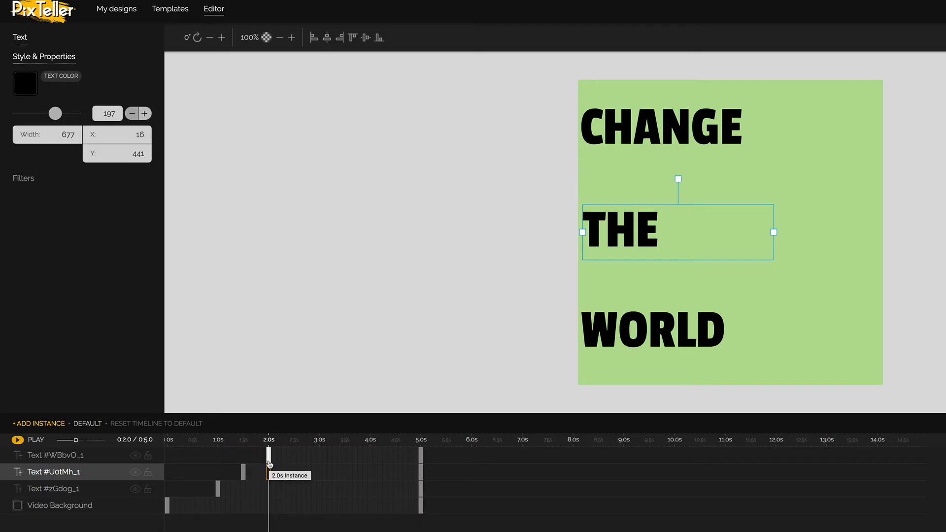
pyautogui.click(652, 331)
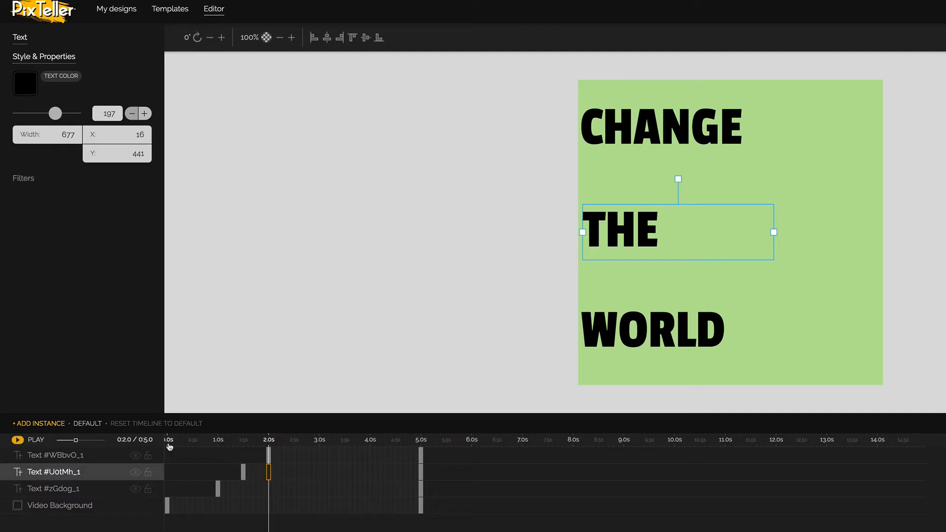
pyautogui.click(27, 440)
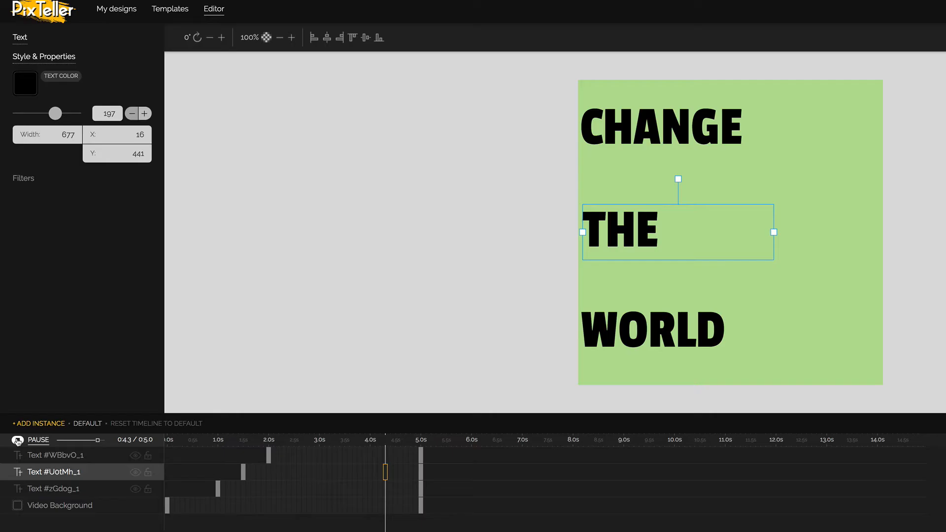
# Step: Select CHANGE's 1.0-second keyframe, then preview and pause CHANGE sliding in from the right
pyautogui.click(12, 439)
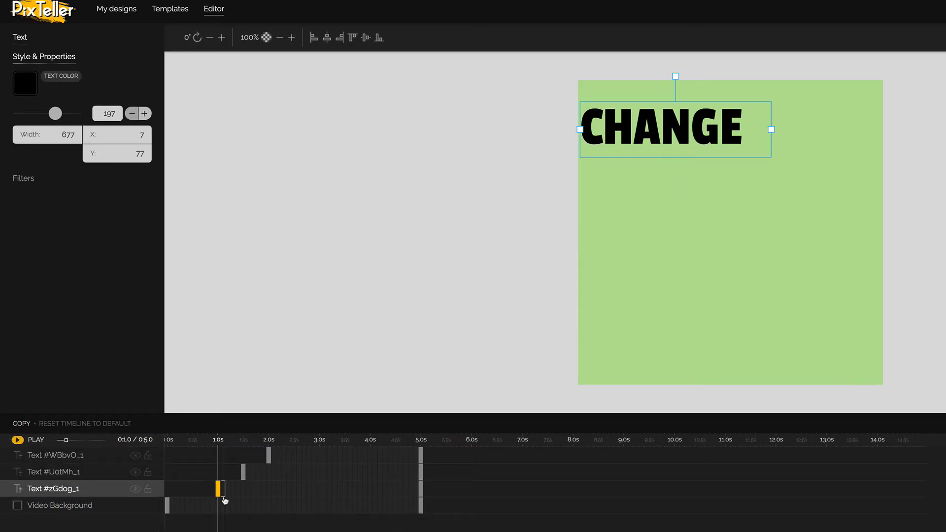
pyautogui.moveTo(229, 490)
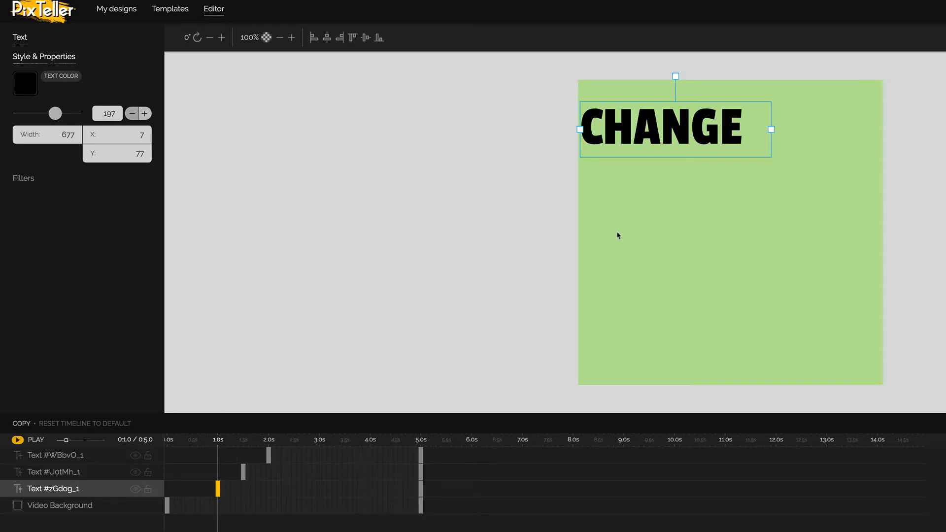
pyautogui.moveTo(618, 132)
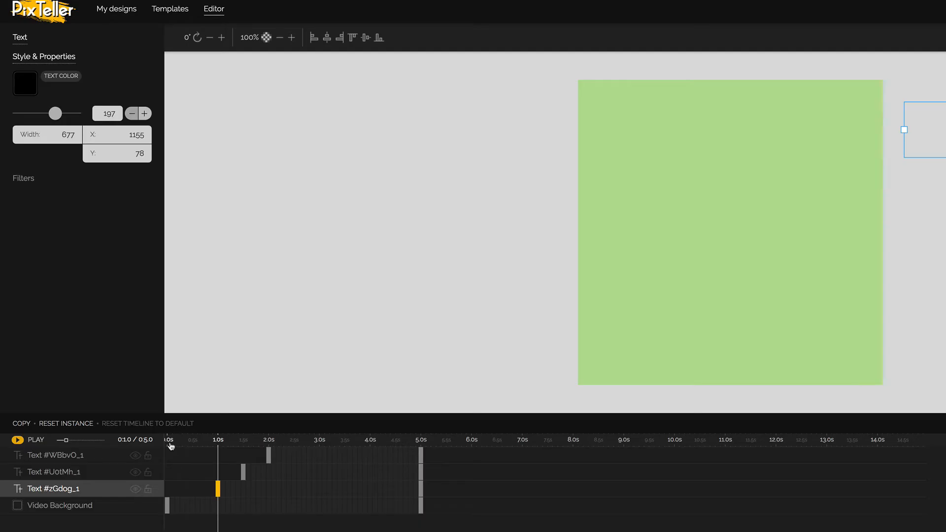
pyautogui.click(35, 439)
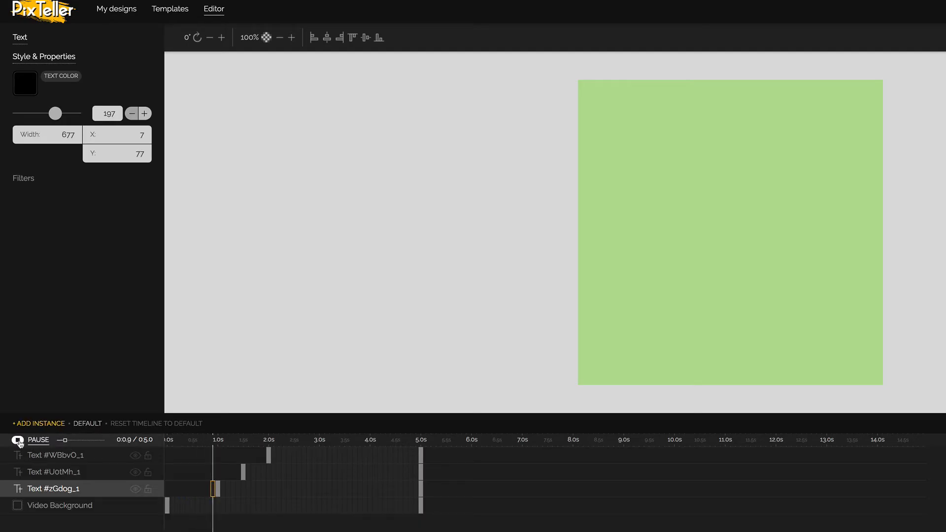
pyautogui.click(18, 439)
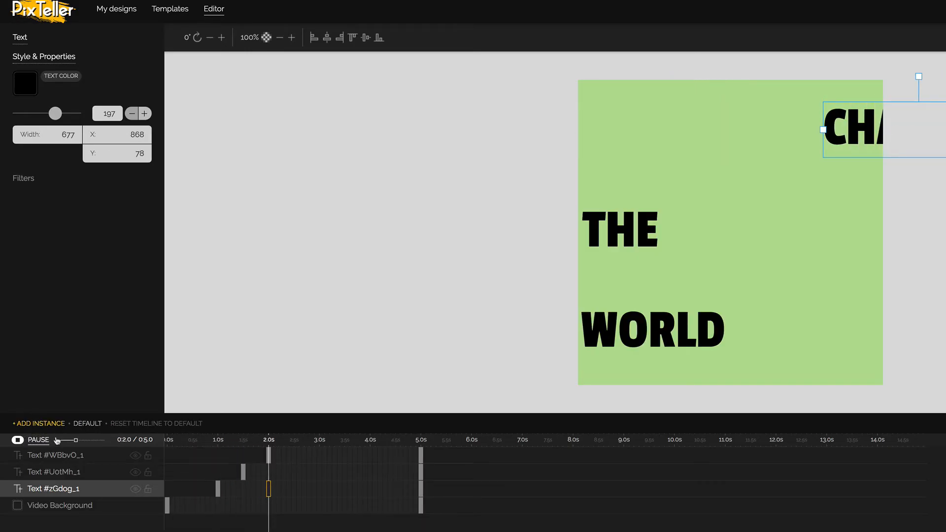
pyautogui.click(18, 439)
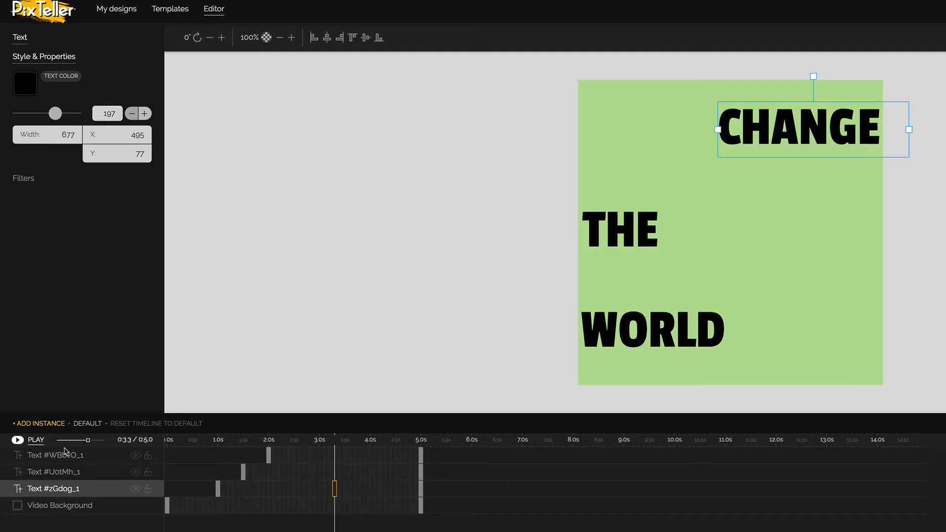
pyautogui.moveTo(242, 480)
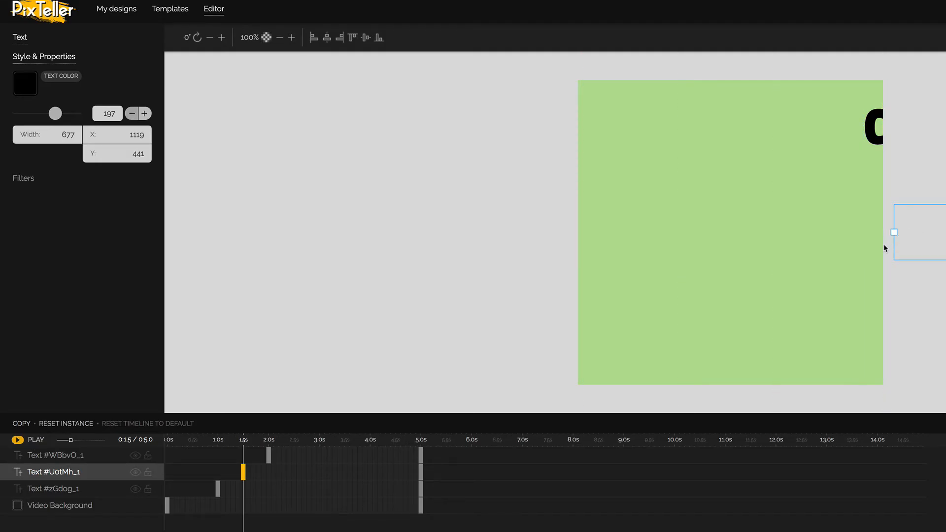
pyautogui.moveTo(771, 250)
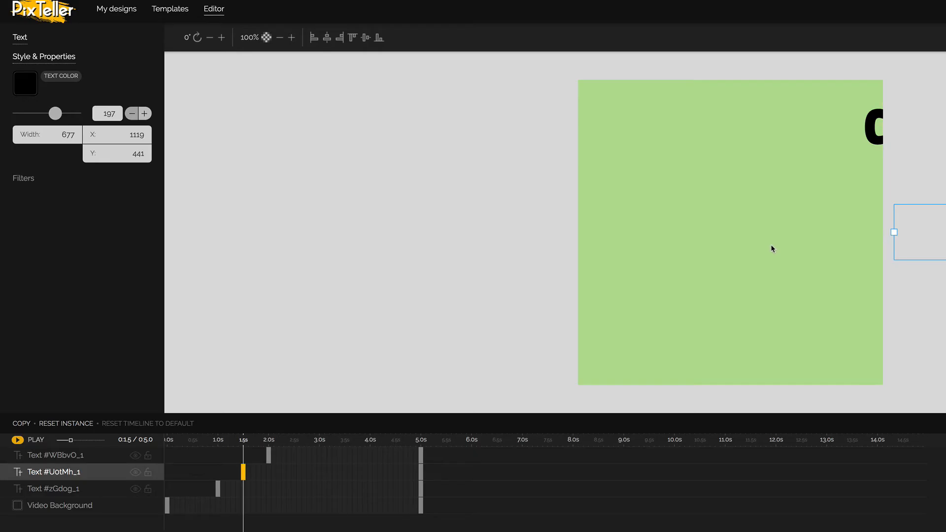
pyautogui.moveTo(768, 253)
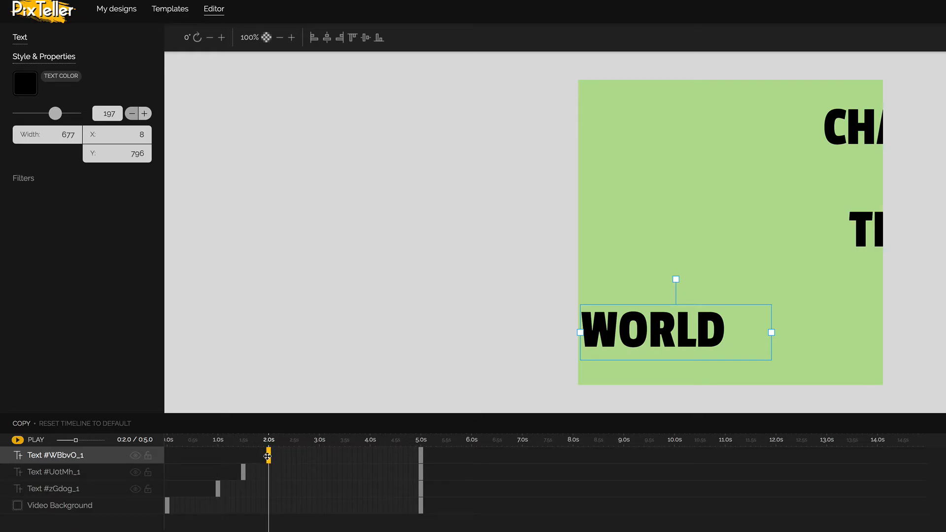
pyautogui.moveTo(267, 456)
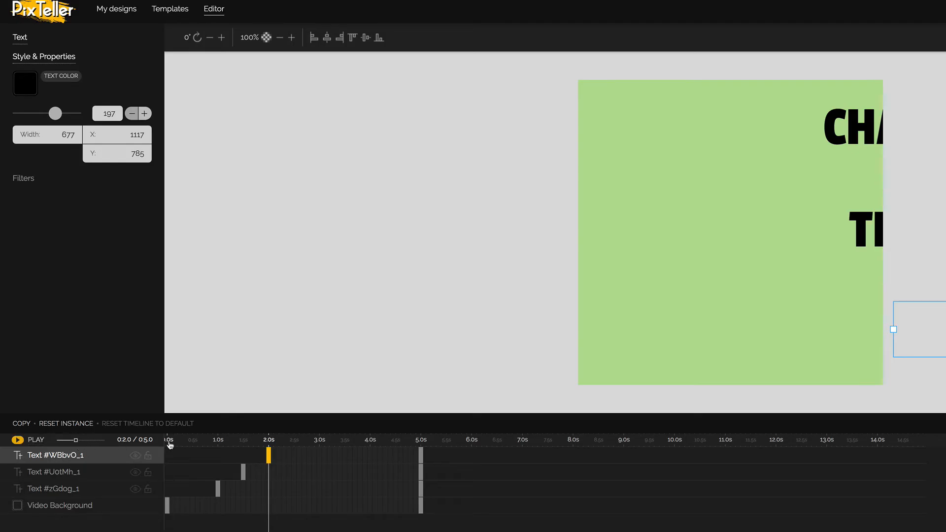
pyautogui.click(35, 439)
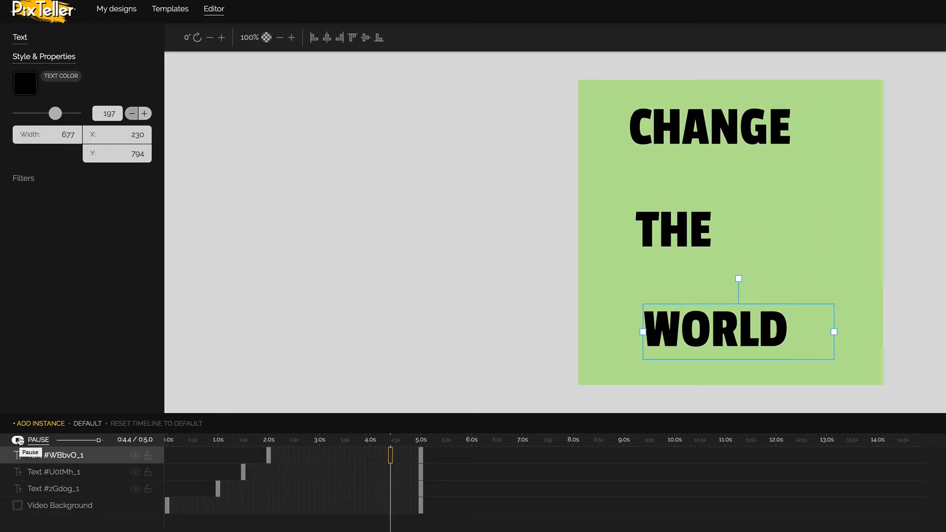
pyautogui.click(243, 439)
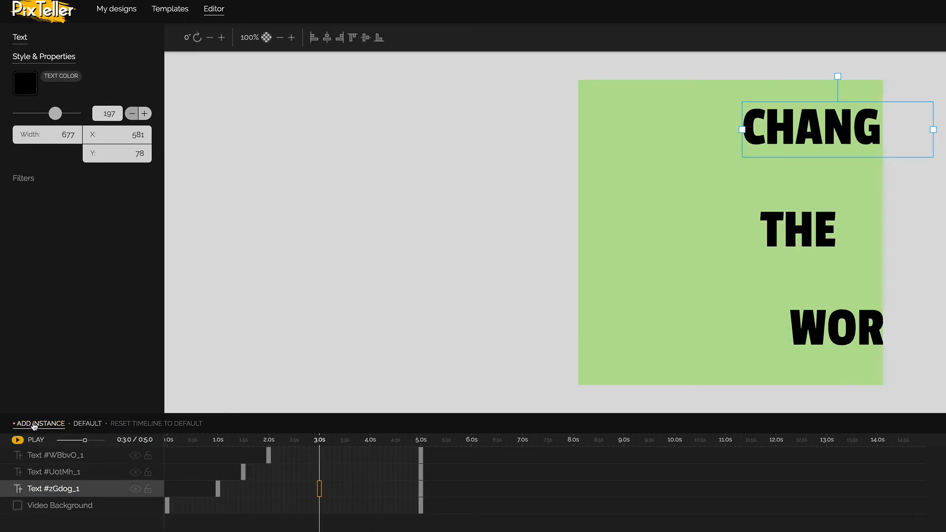
pyautogui.moveTo(38, 423)
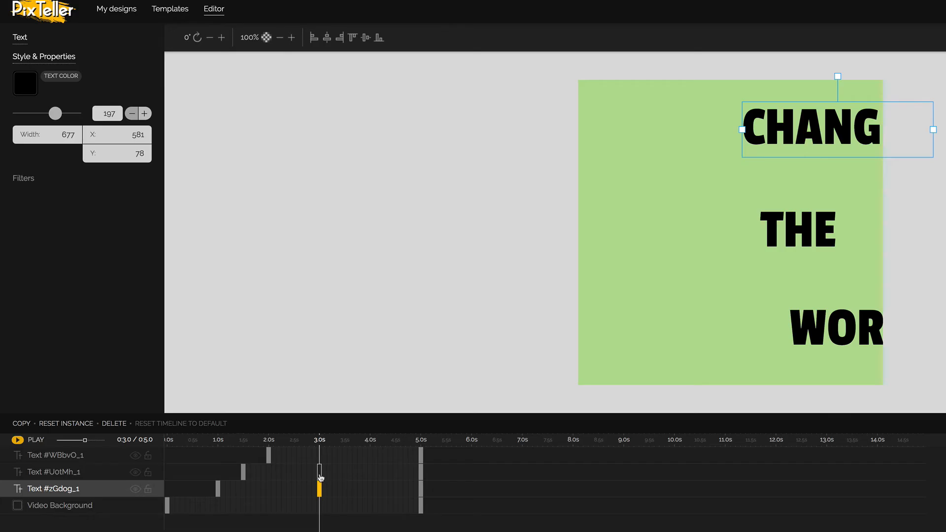
# Step: Select the THE text layer and add its keyframe at 3.0 seconds
pyautogui.click(793, 229)
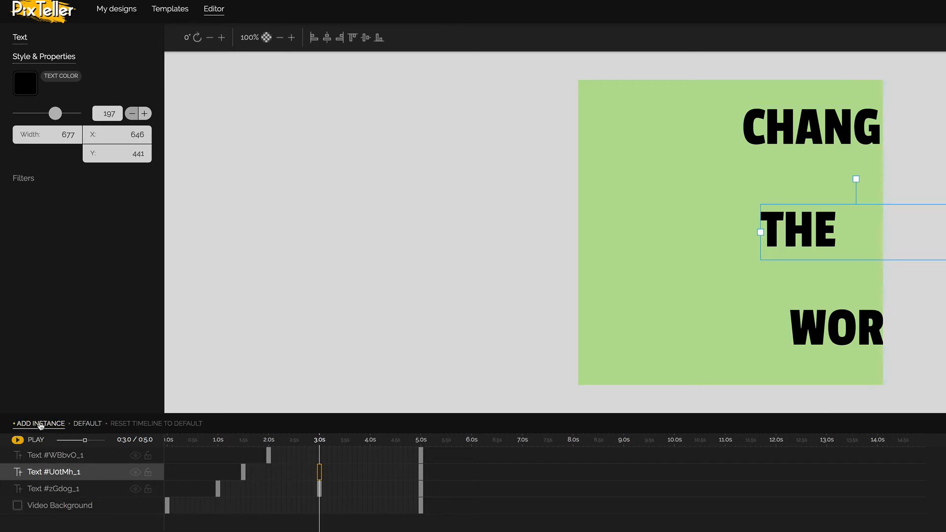
pyautogui.click(53, 455)
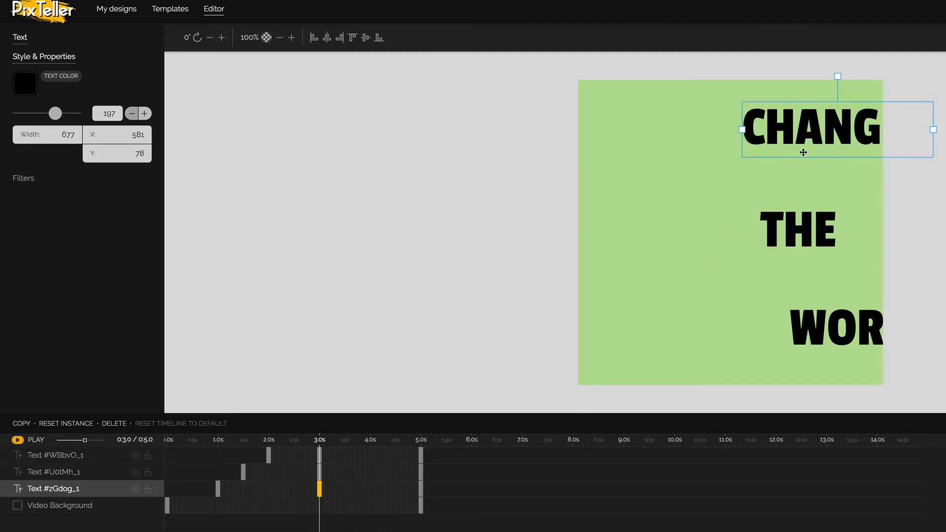
pyautogui.moveTo(397, 78)
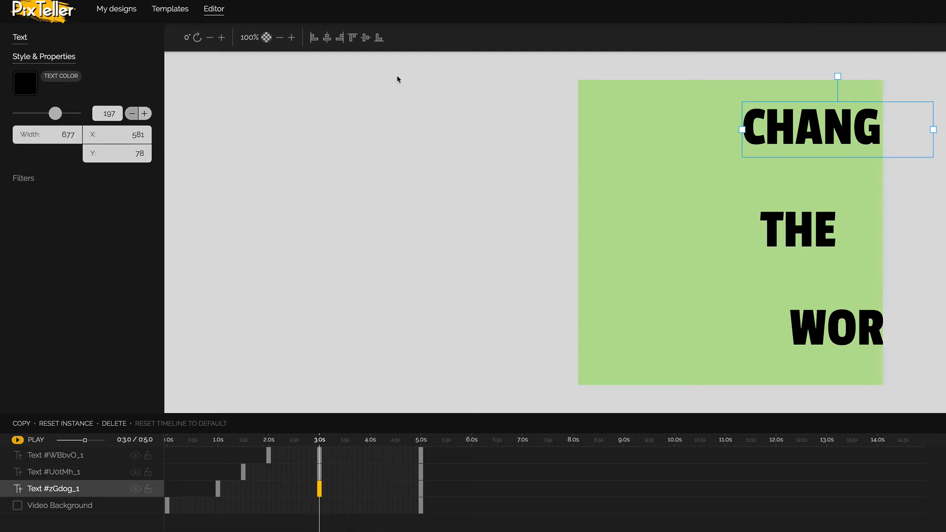
pyautogui.click(272, 37)
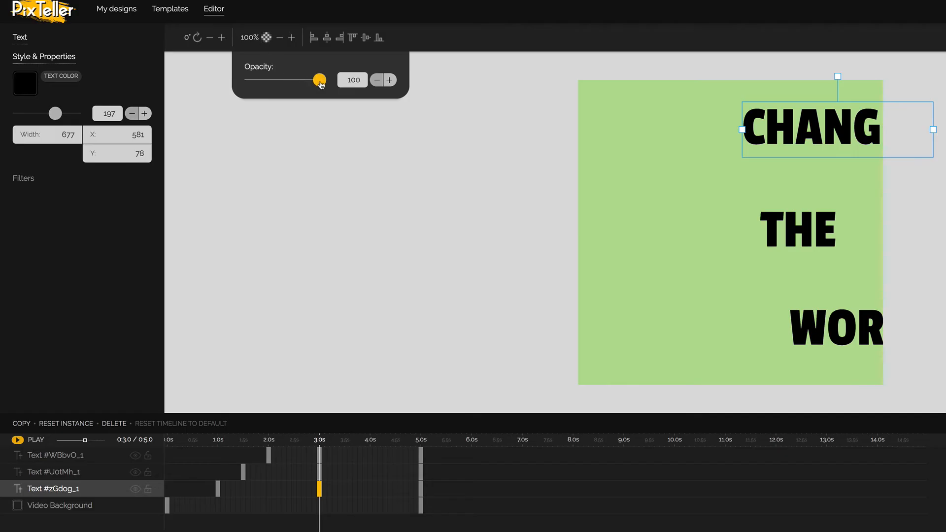
pyautogui.moveTo(319, 79); pyautogui.dragTo(249, 79)
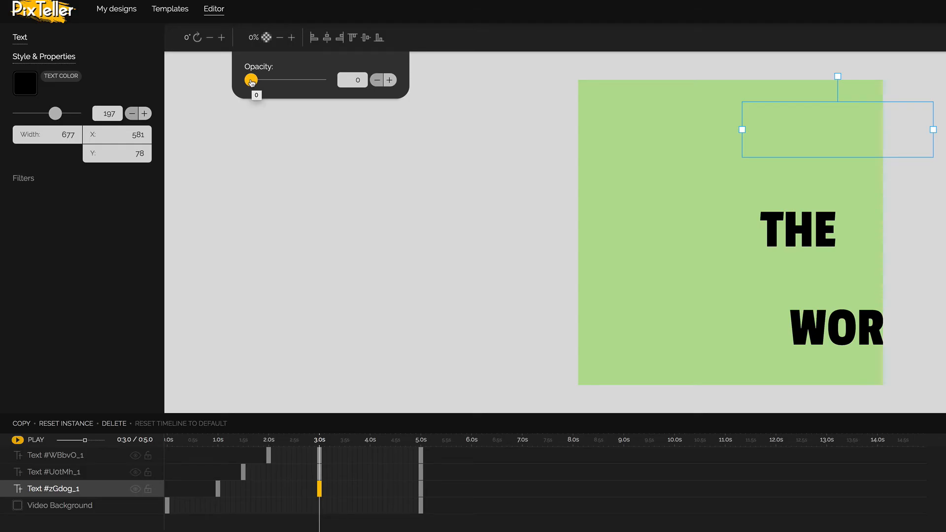
pyautogui.moveTo(251, 80); pyautogui.dragTo(320, 80)
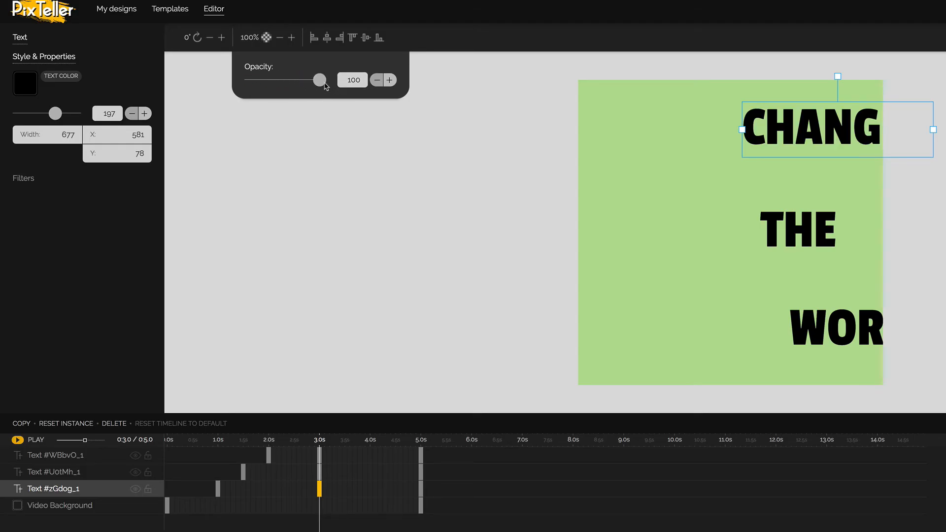
pyautogui.moveTo(320, 80); pyautogui.dragTo(250, 80)
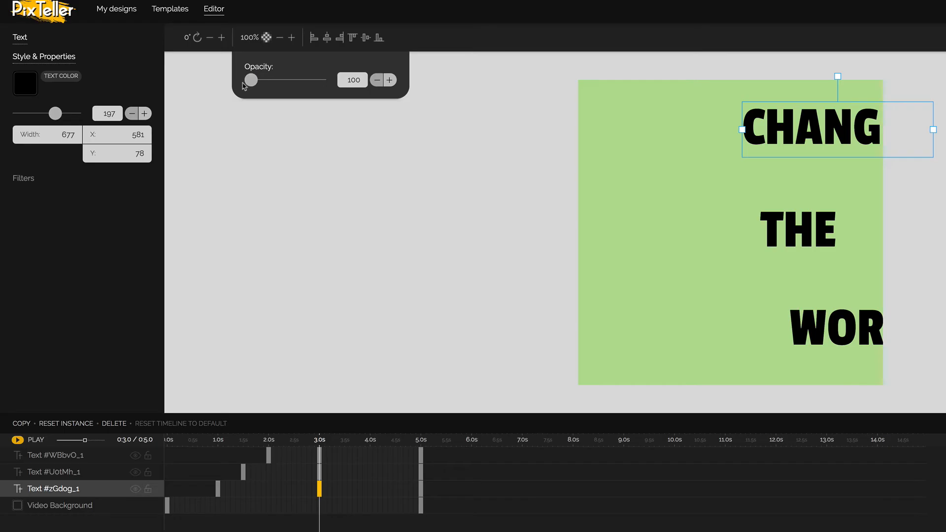
pyautogui.moveTo(250, 79); pyautogui.dragTo(320, 78)
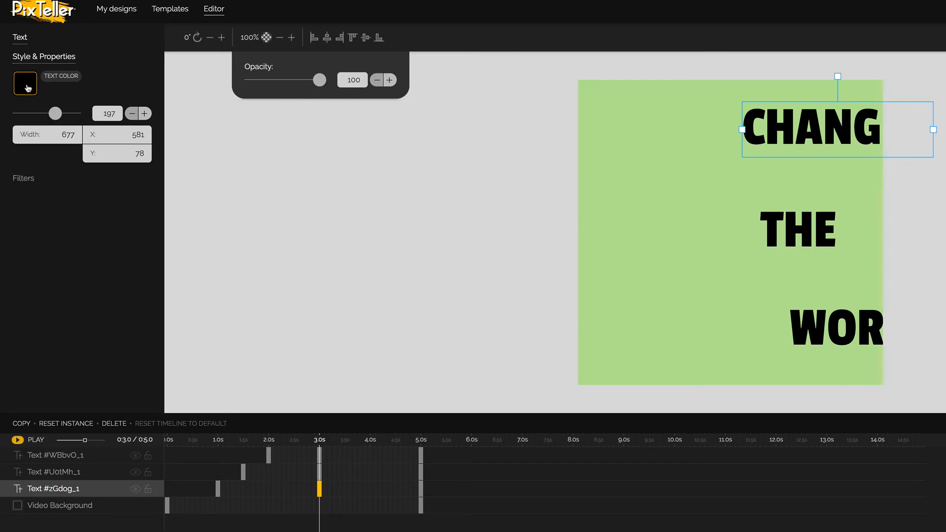
# Step: Open the top word's colour choices and set THE to blue
pyautogui.click(25, 83)
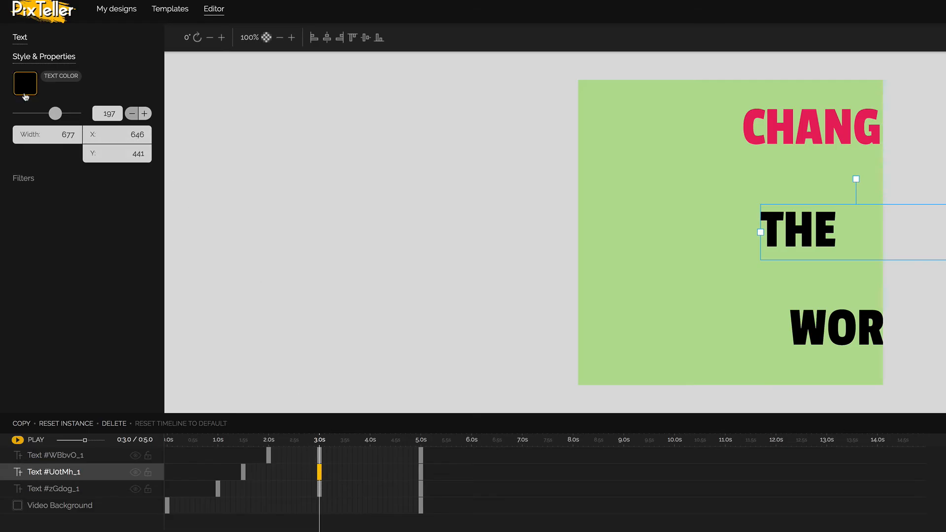
pyautogui.click(24, 84)
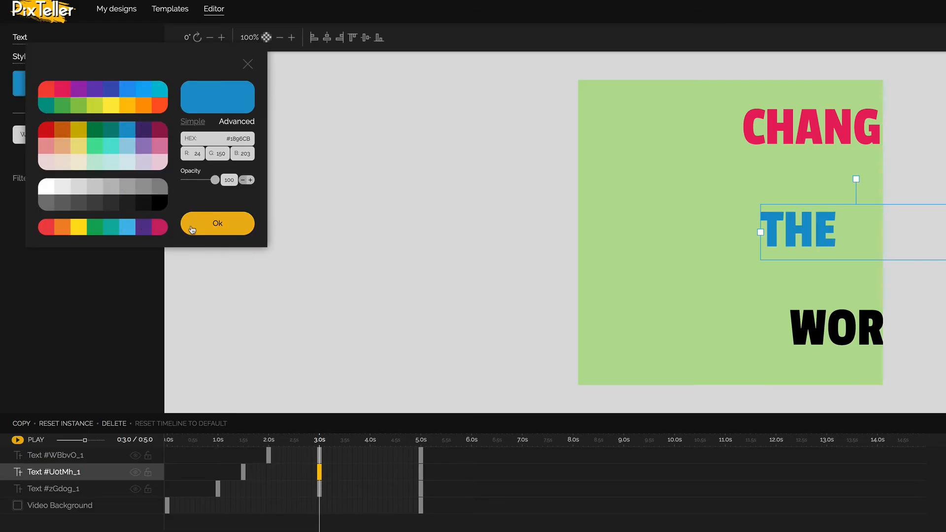
pyautogui.click(217, 223)
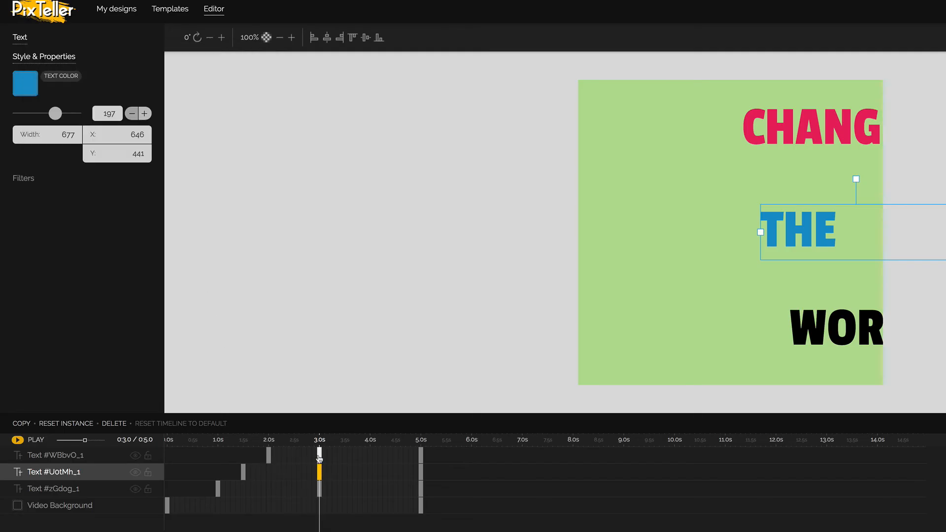
# Step: Select the bottom word's 3-second keyframe and make it light grey
pyautogui.click(835, 328)
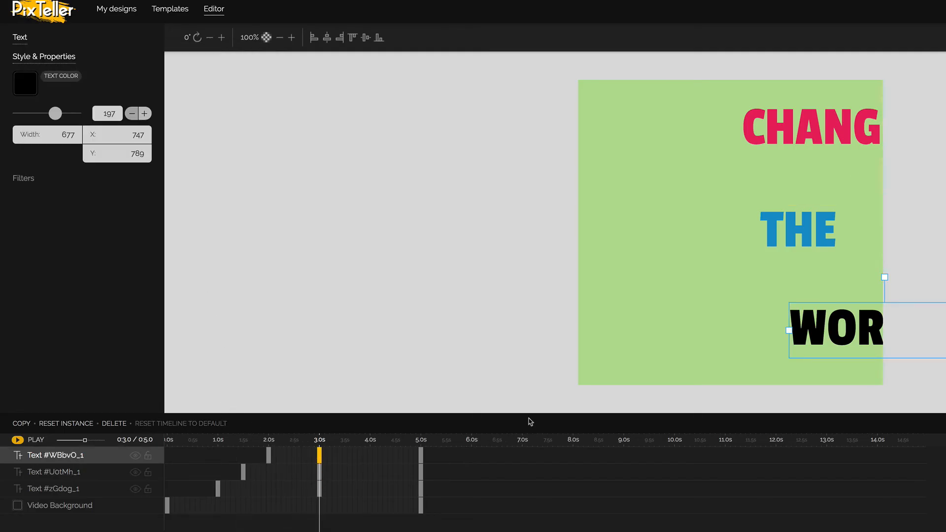
pyautogui.moveTo(183, 269)
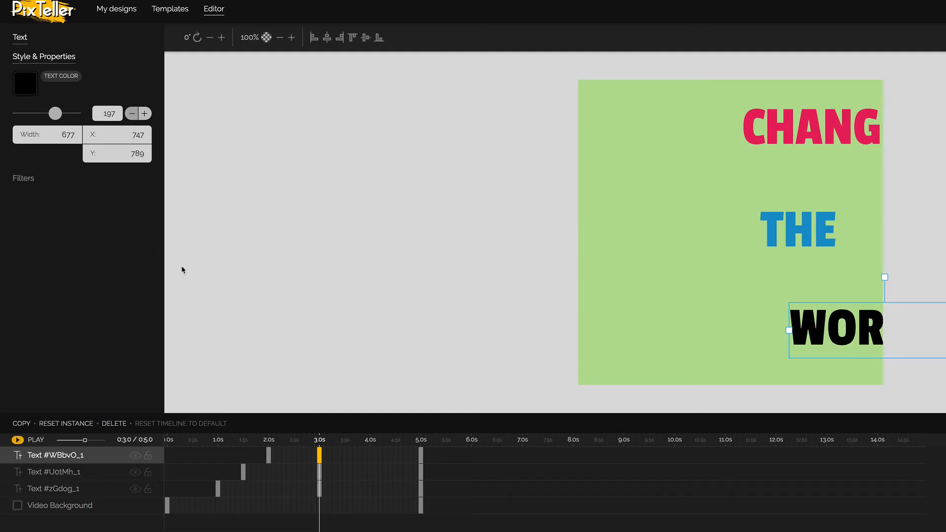
pyautogui.click(24, 84)
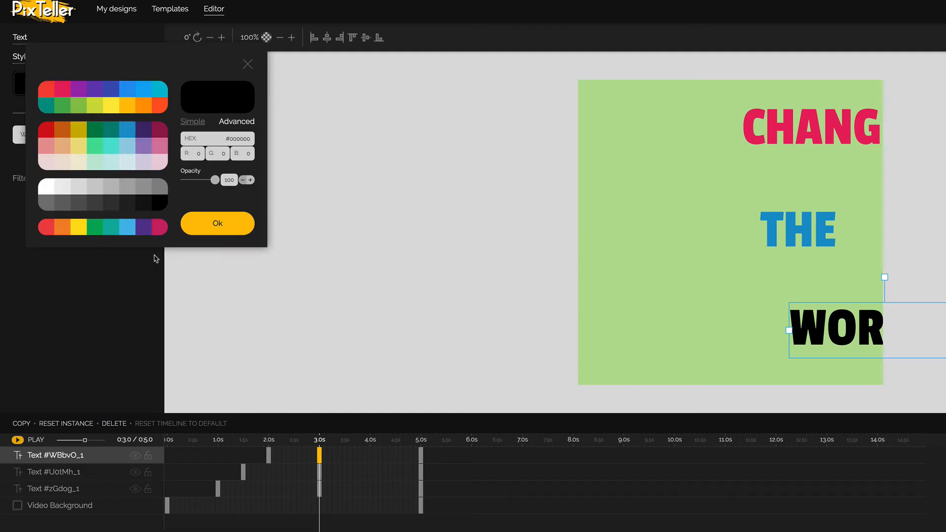
pyautogui.moveTo(138, 237)
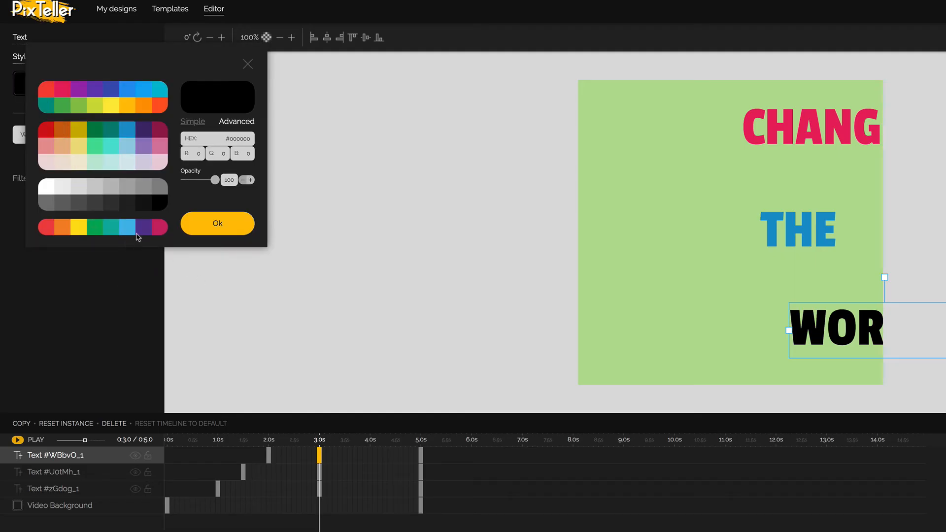
pyautogui.click(155, 228)
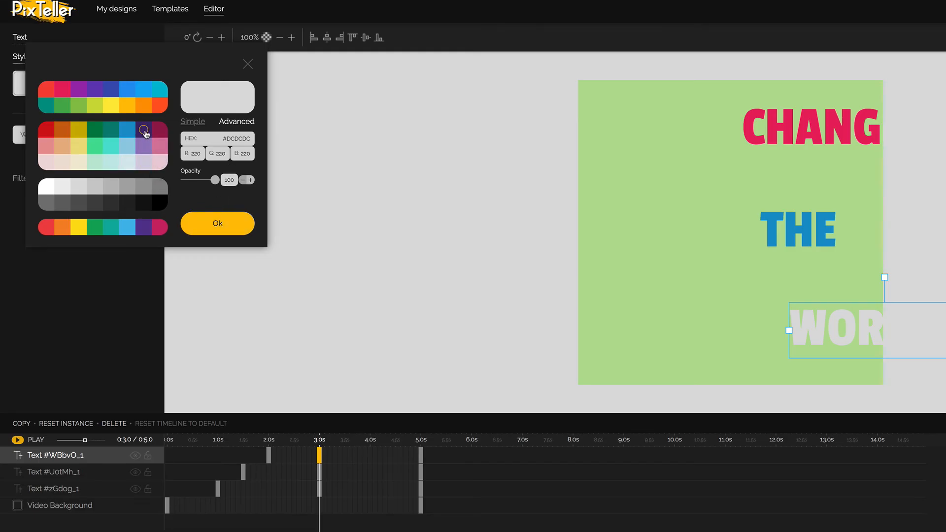
pyautogui.click(216, 223)
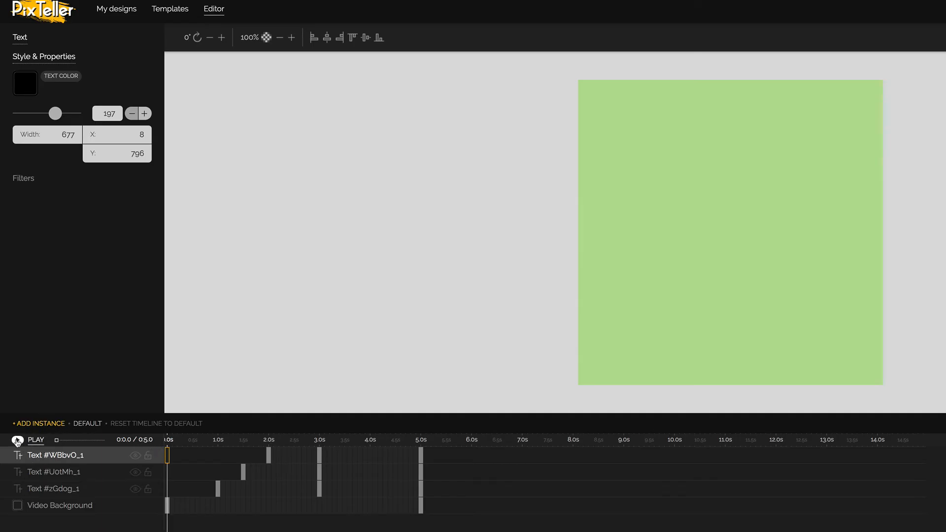
# Step: Play the animation from the start through to 5 seconds, then click along the timeline
pyautogui.click(35, 439)
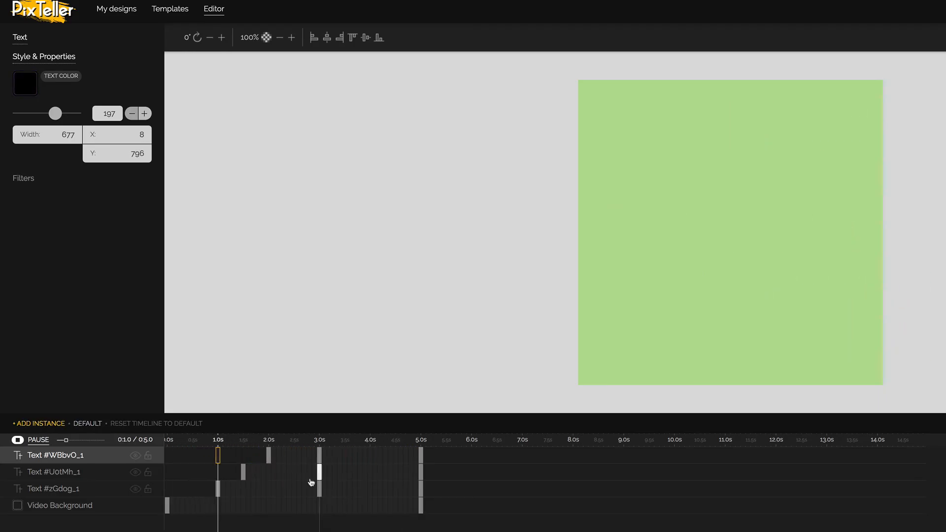
pyautogui.click(319, 439)
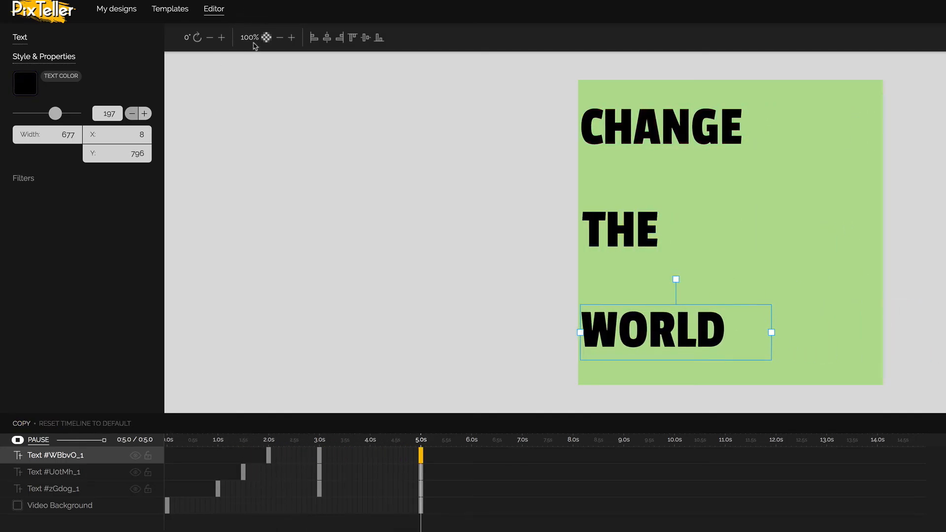
pyautogui.click(267, 439)
pyautogui.write('U')
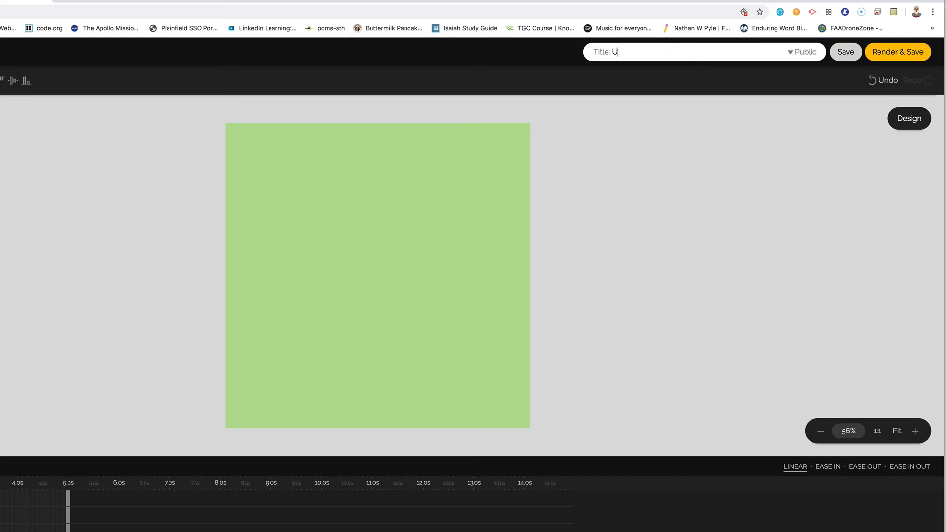
# Step: Enter 'text animation' as the design's title
pyautogui.write('text anim')
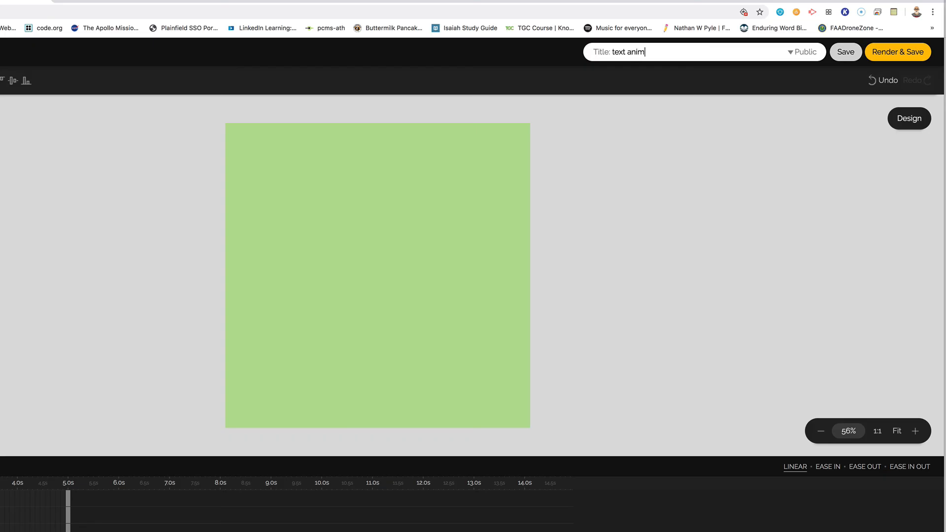
pyautogui.write('ation')
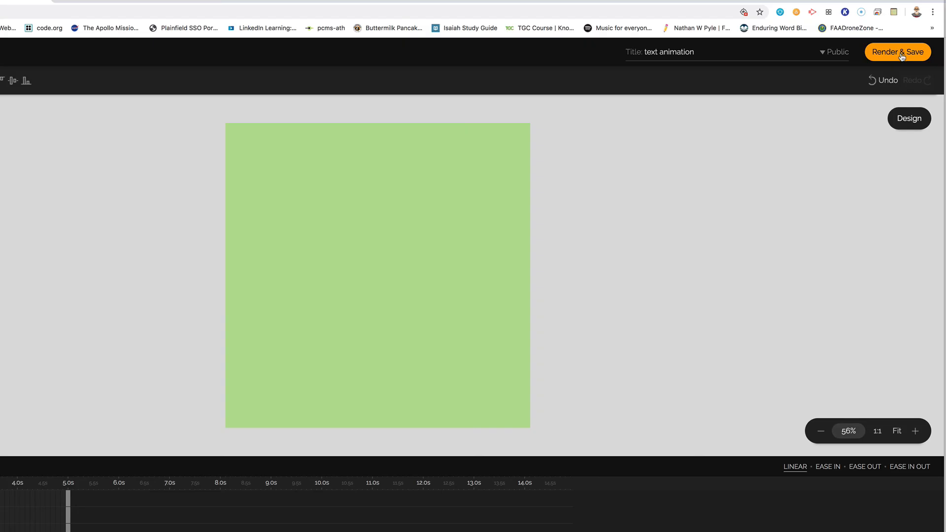
pyautogui.moveTo(898, 52)
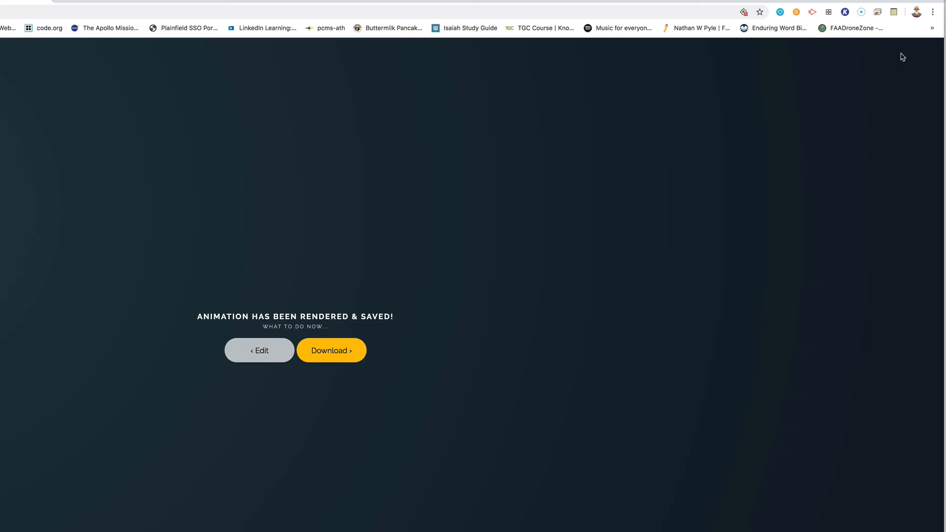
pyautogui.moveTo(257, 342)
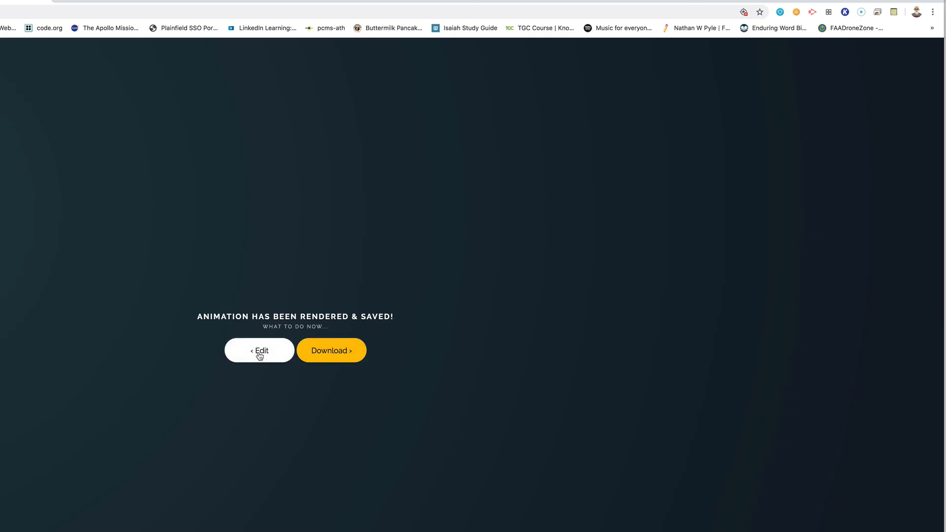
pyautogui.moveTo(330, 350)
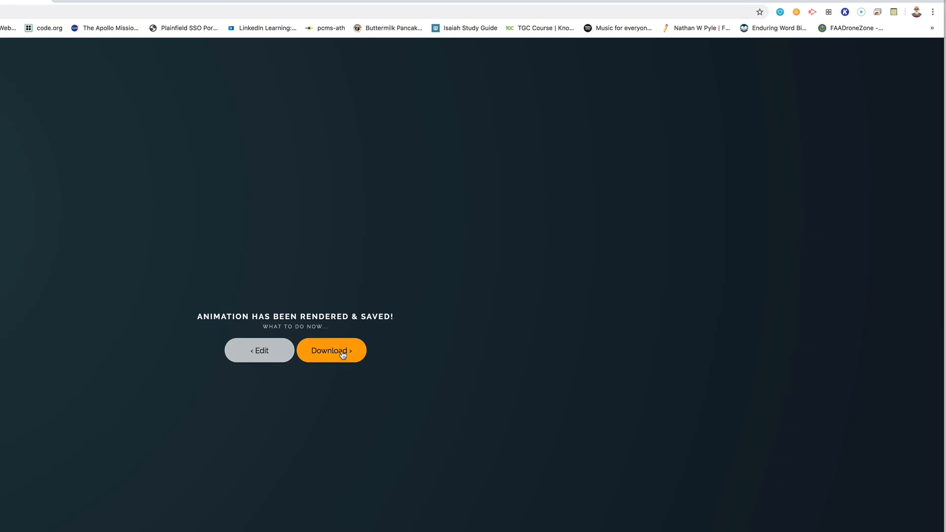
# Step: Go to the saved 'text animation' download page from the render confirmation
pyautogui.click(330, 351)
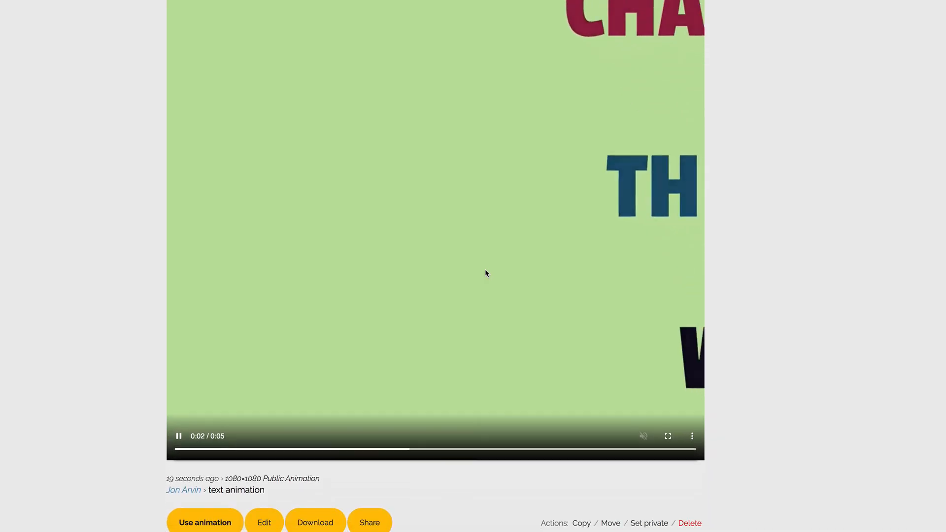
# Step: Download the animation as a 1080×1080 MP4 at 1x length and 1x speed
pyautogui.scroll(-3)
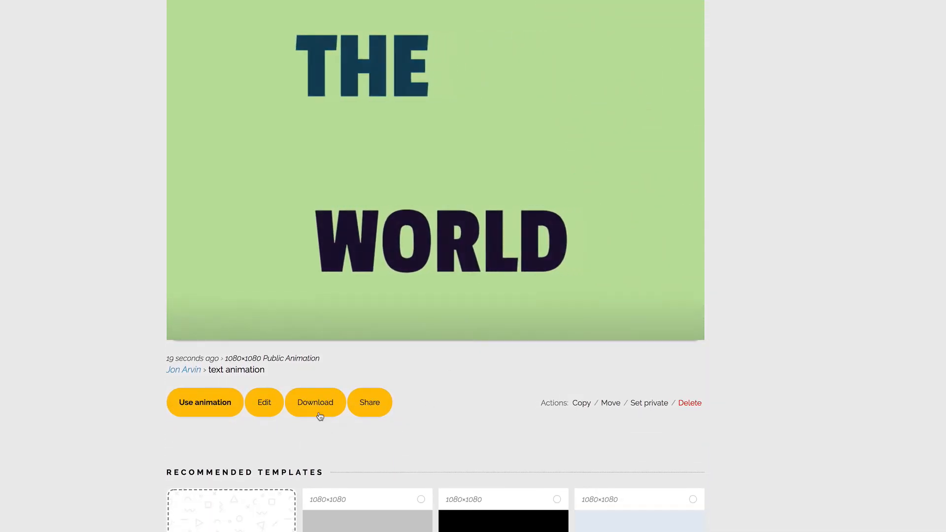
pyautogui.moveTo(315, 402)
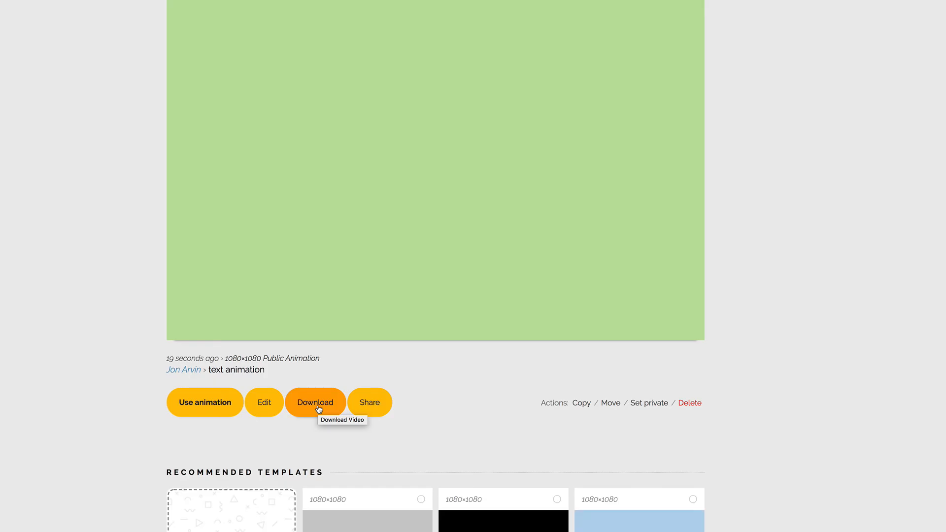
pyautogui.click(314, 402)
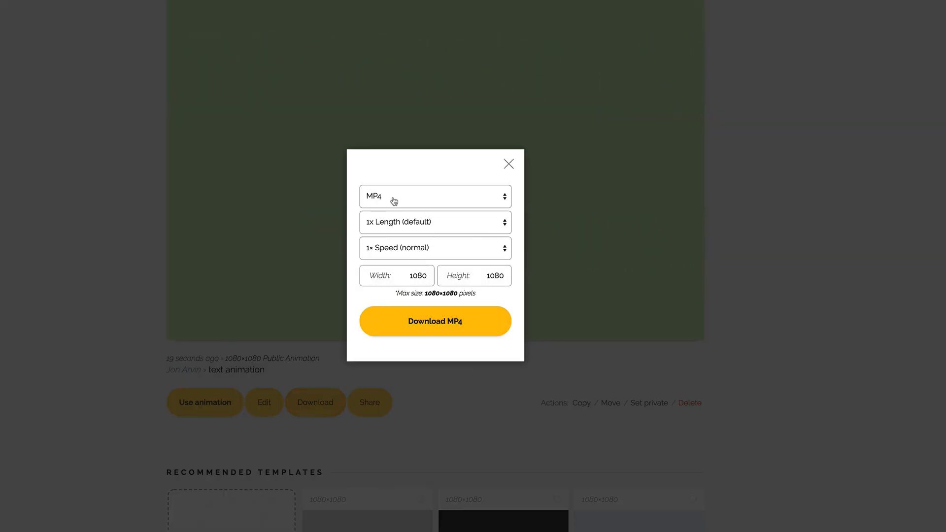
pyautogui.click(435, 196)
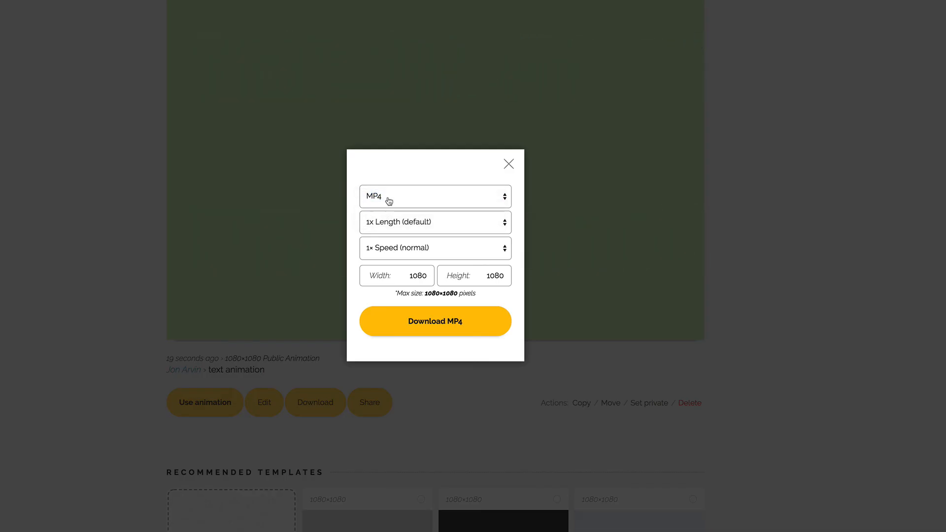
pyautogui.click(435, 321)
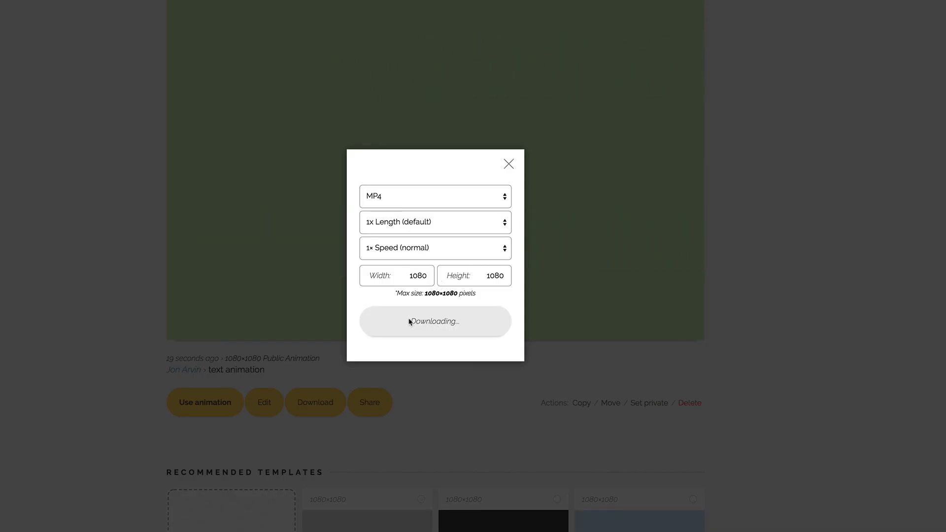
pyautogui.click(508, 164)
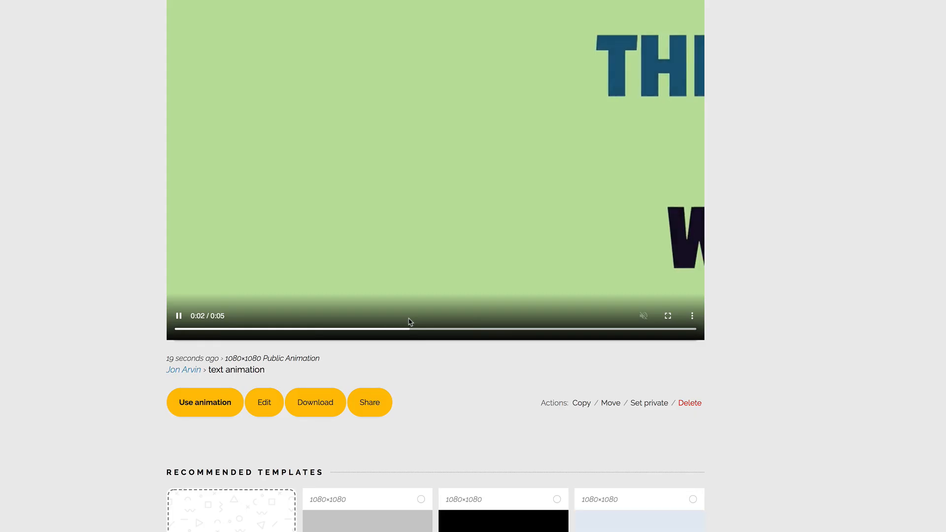